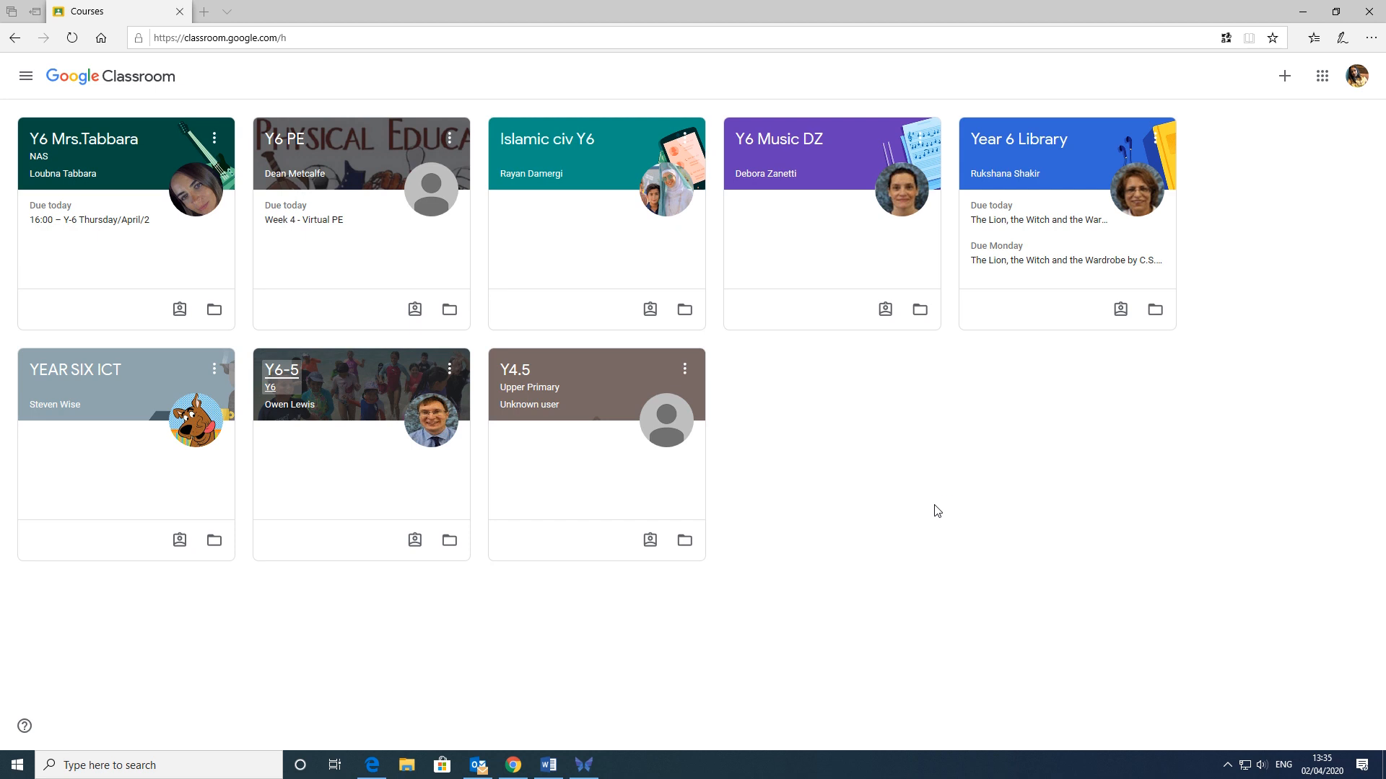
pyautogui.moveTo(976, 497)
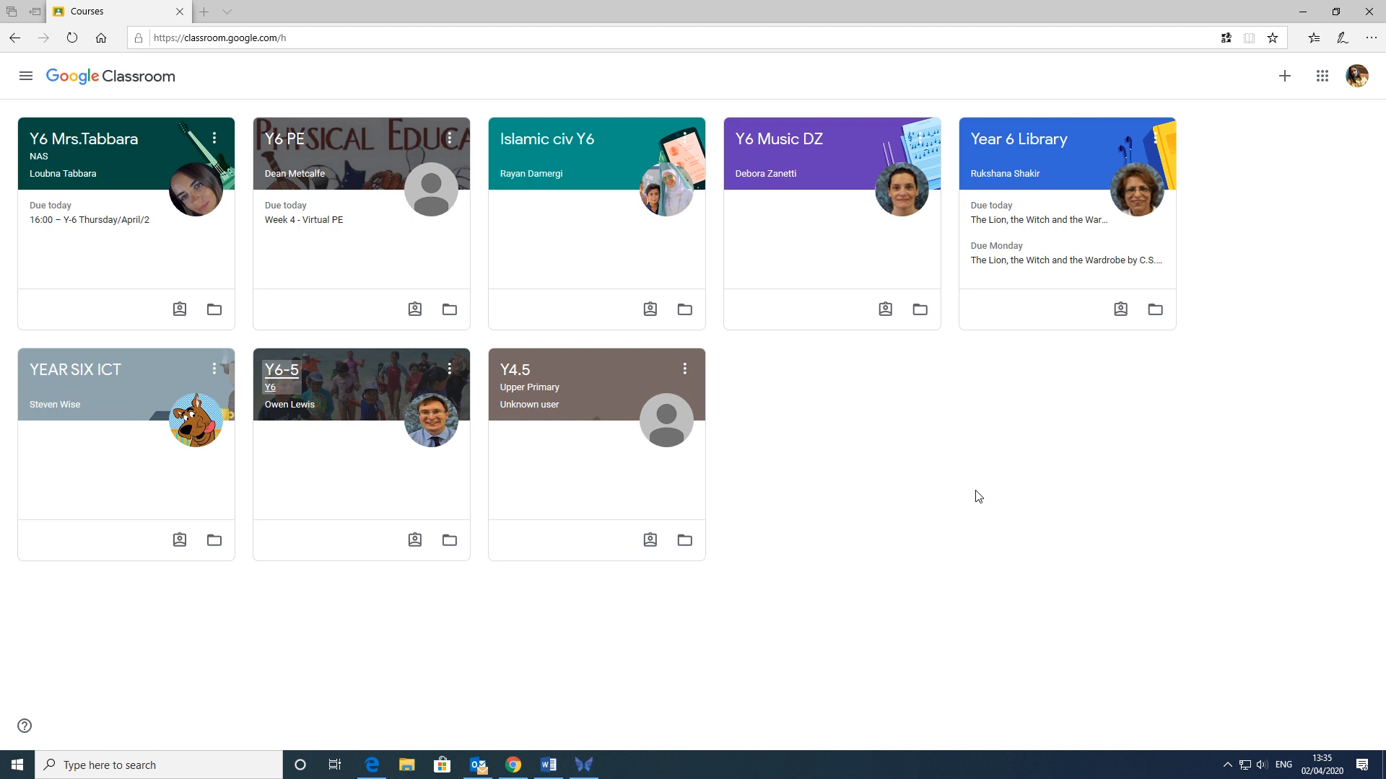
pyautogui.moveTo(1012, 642)
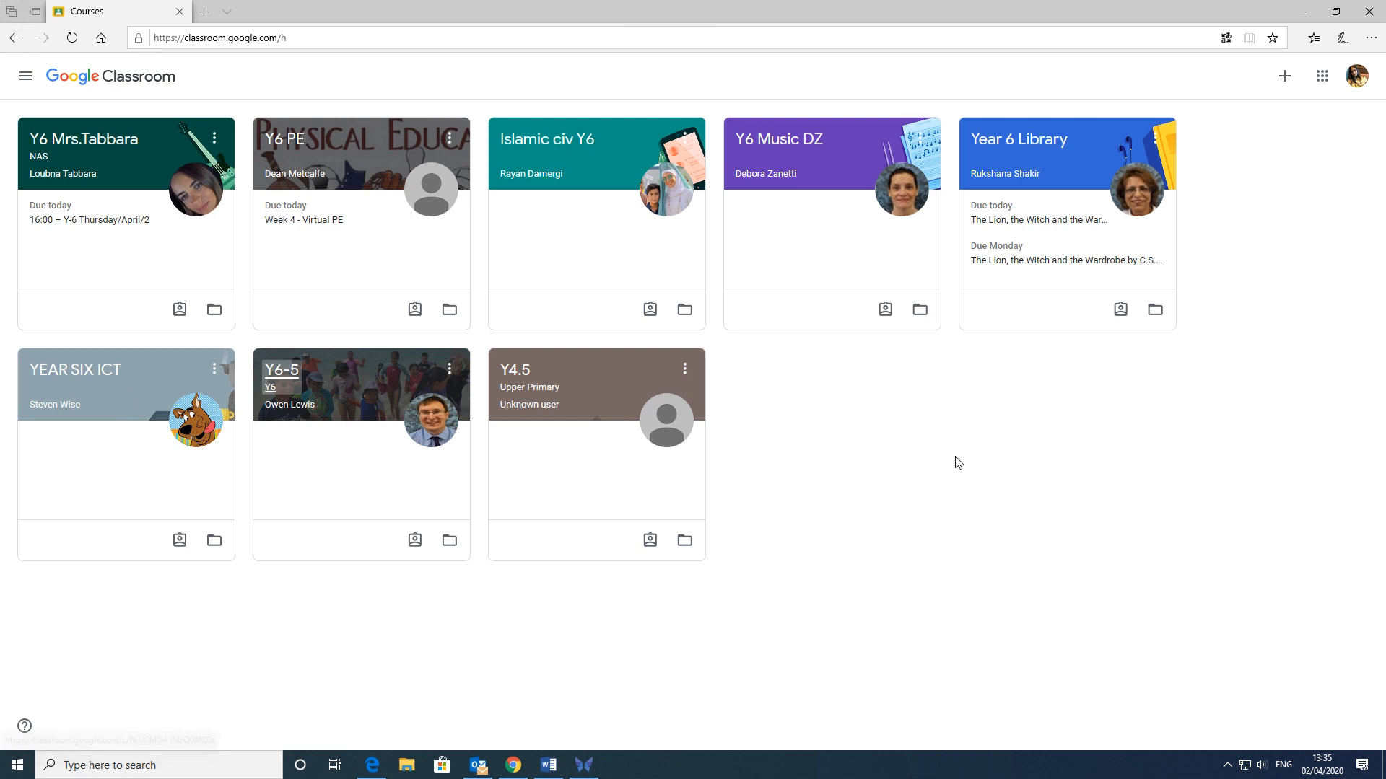
pyautogui.moveTo(1008, 473)
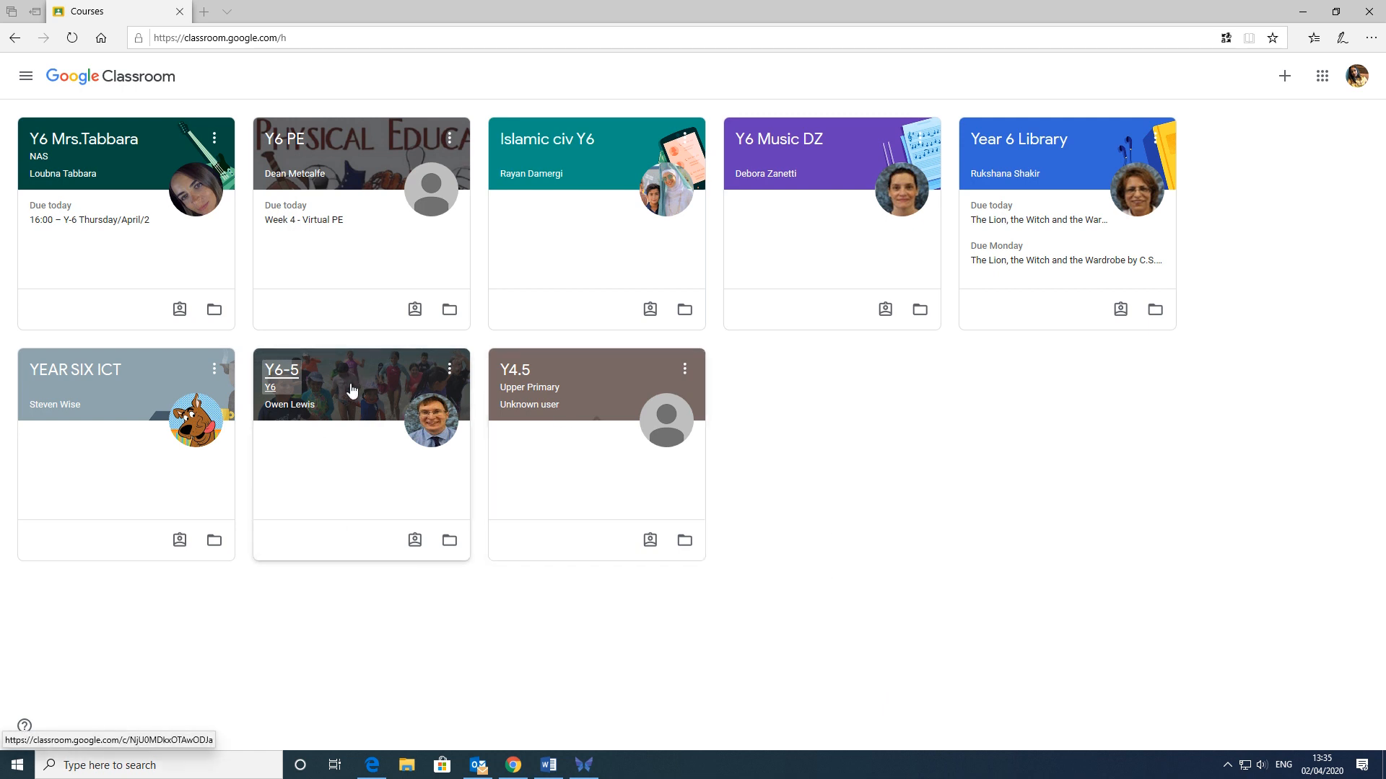
# - Drag the Y6-5 class card into the first position of the class grid
pyautogui.moveTo(361, 389); pyautogui.dragTo(154, 221)
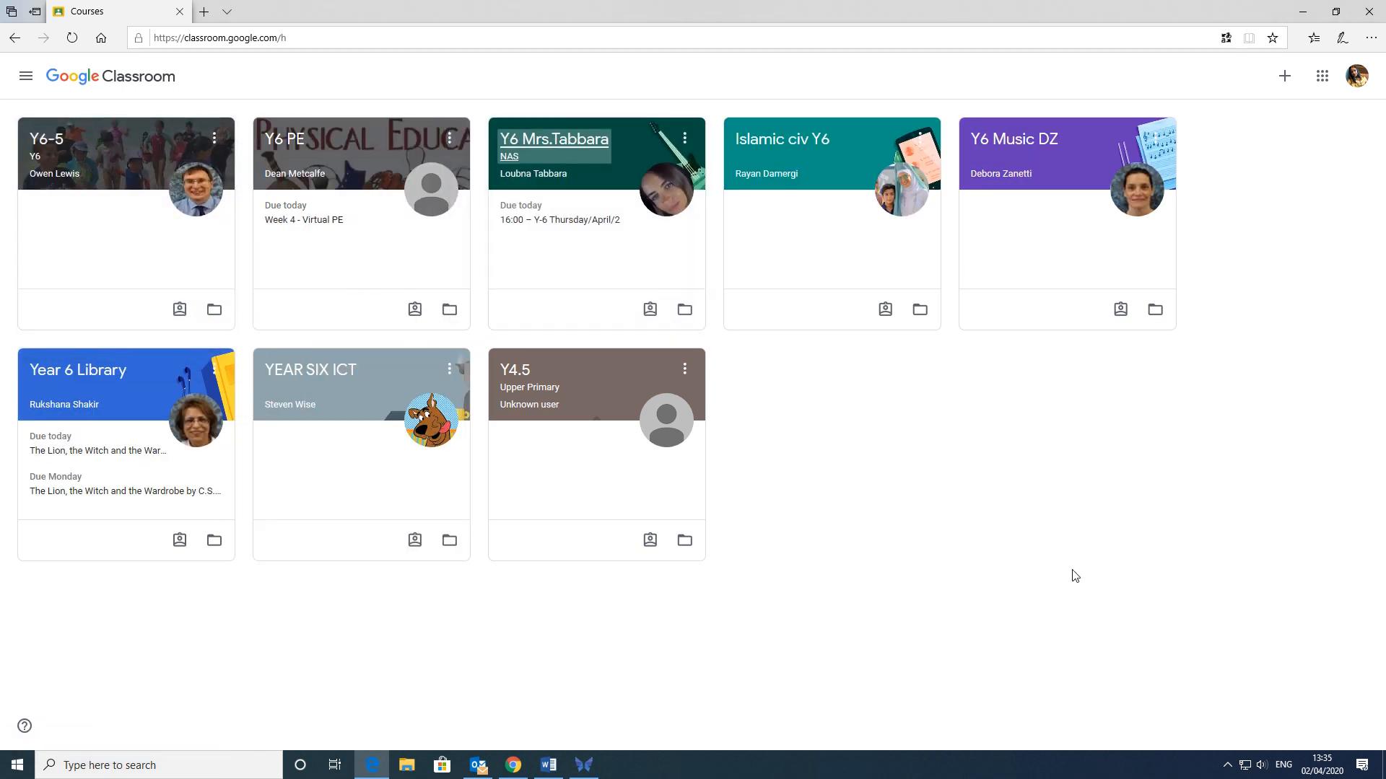
pyautogui.moveTo(1044, 562)
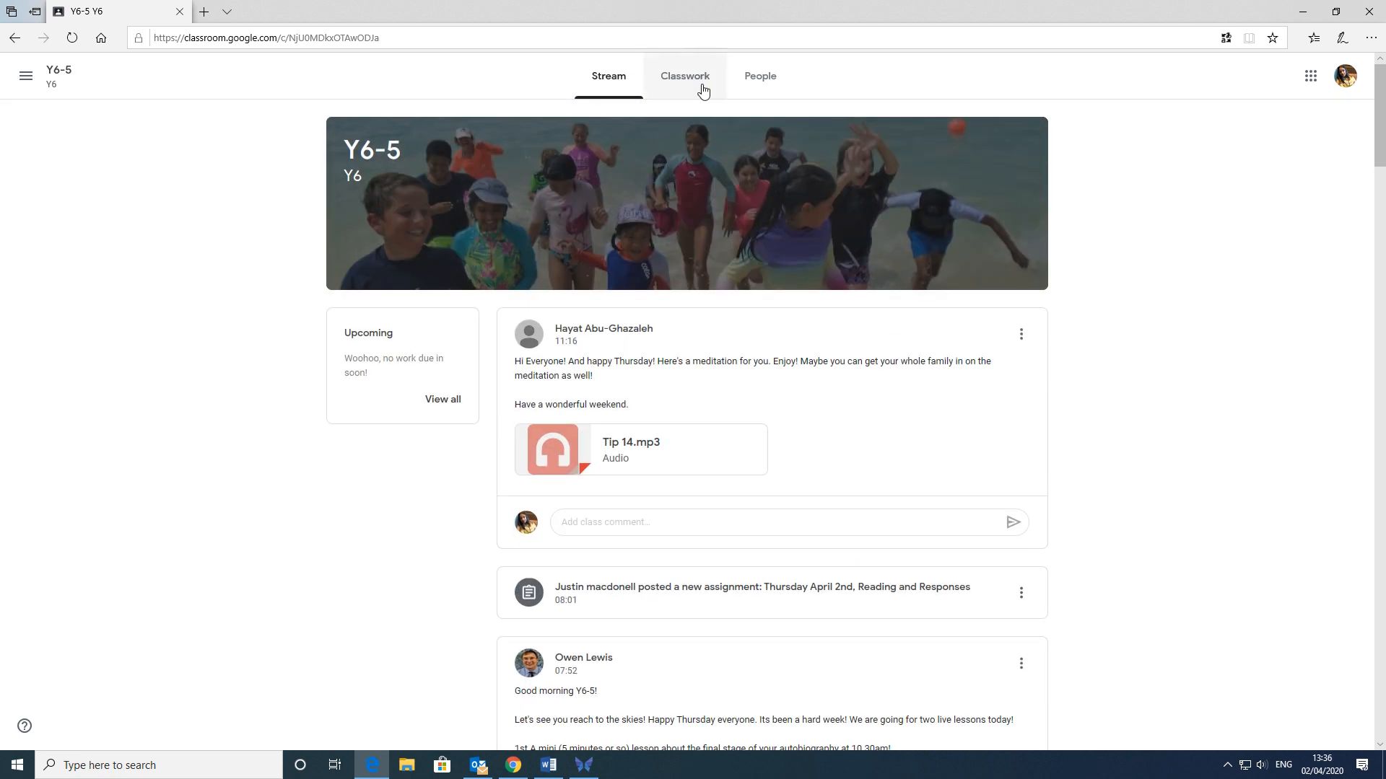
# - Open the Y6-5 Classwork tab to list its Maths and ITU assignments
pyautogui.click(684, 76)
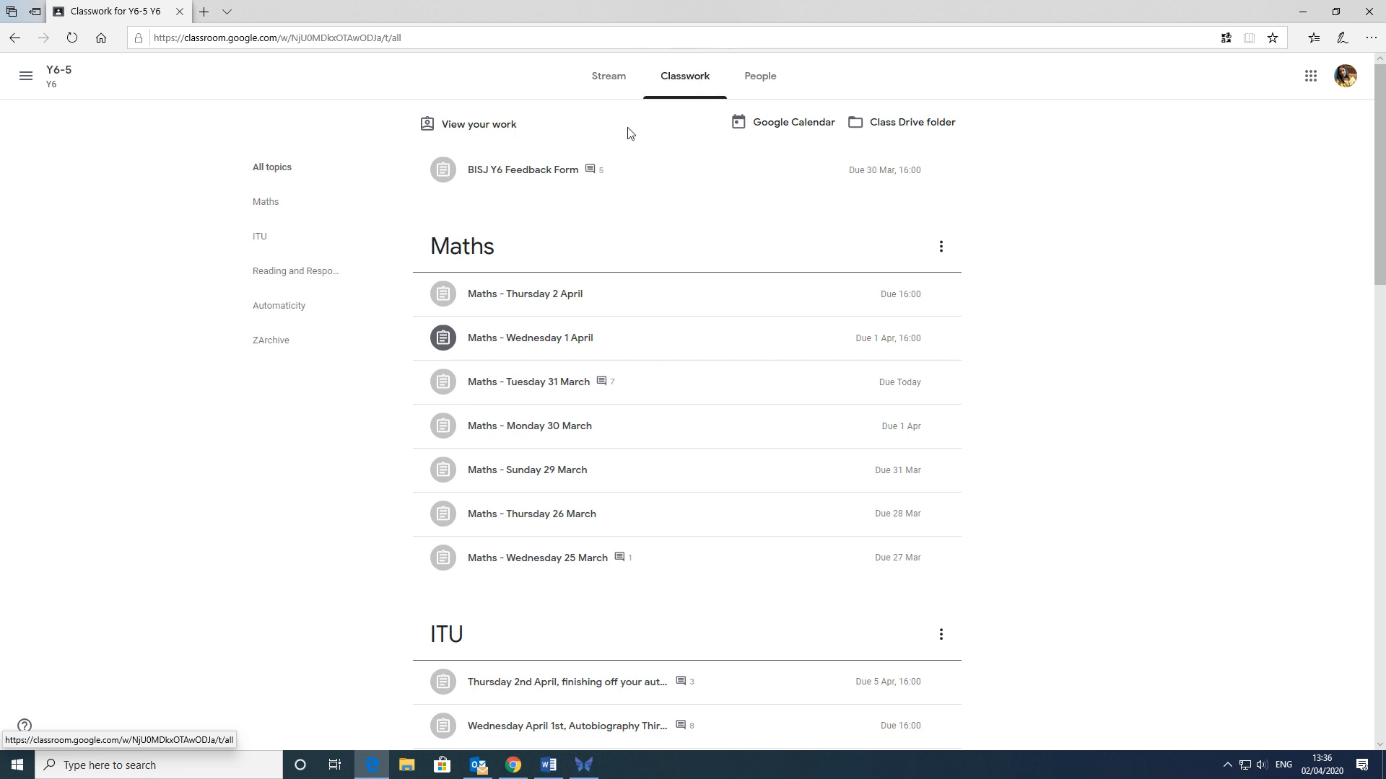
pyautogui.moveTo(1082, 376)
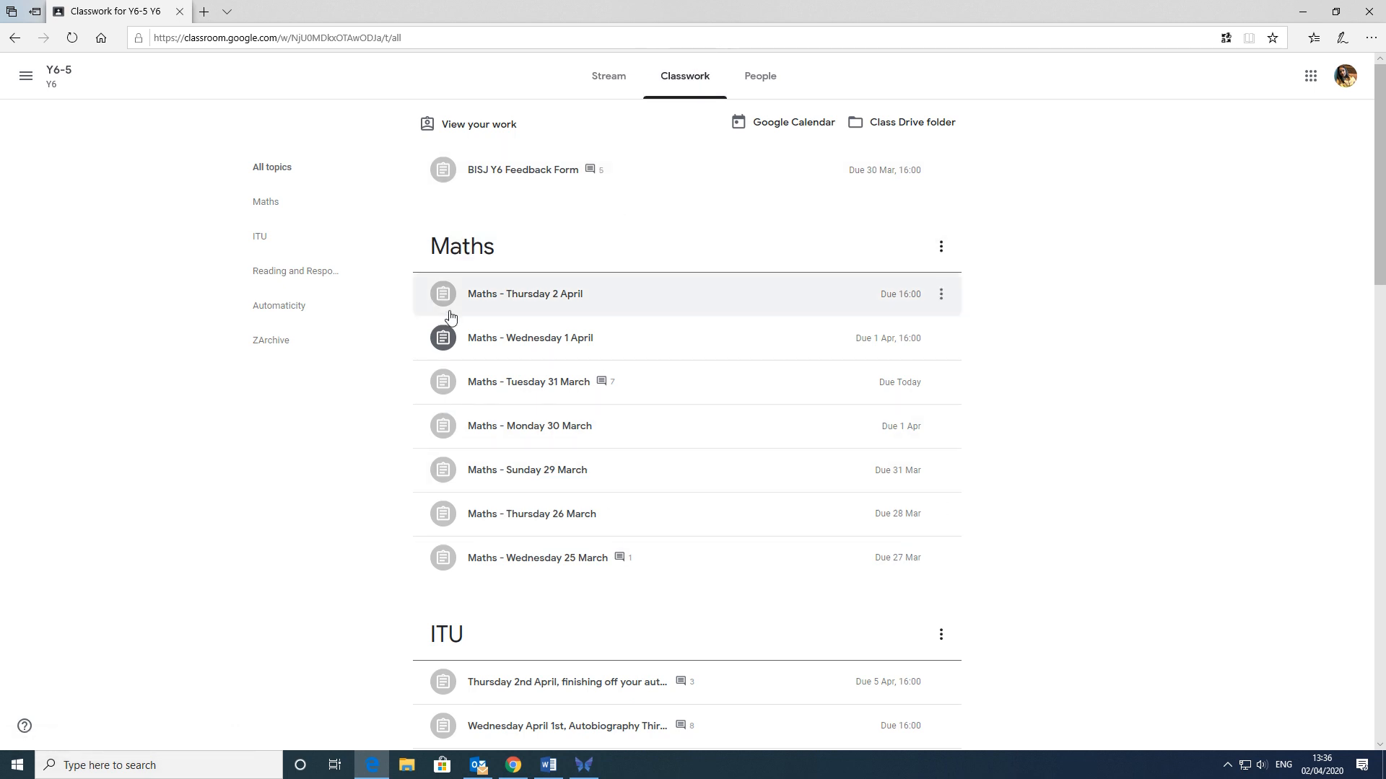
pyautogui.moveTo(504, 563)
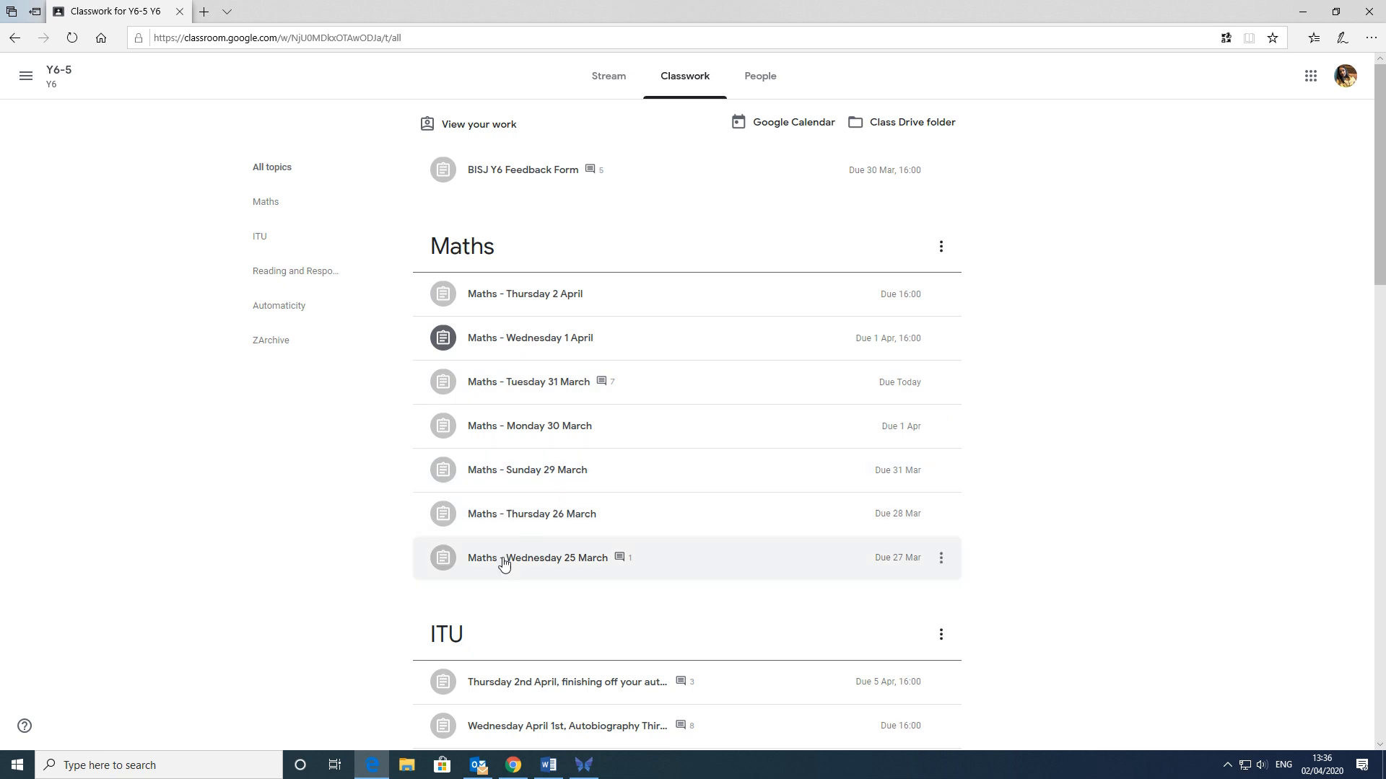
pyautogui.moveTo(1109, 437)
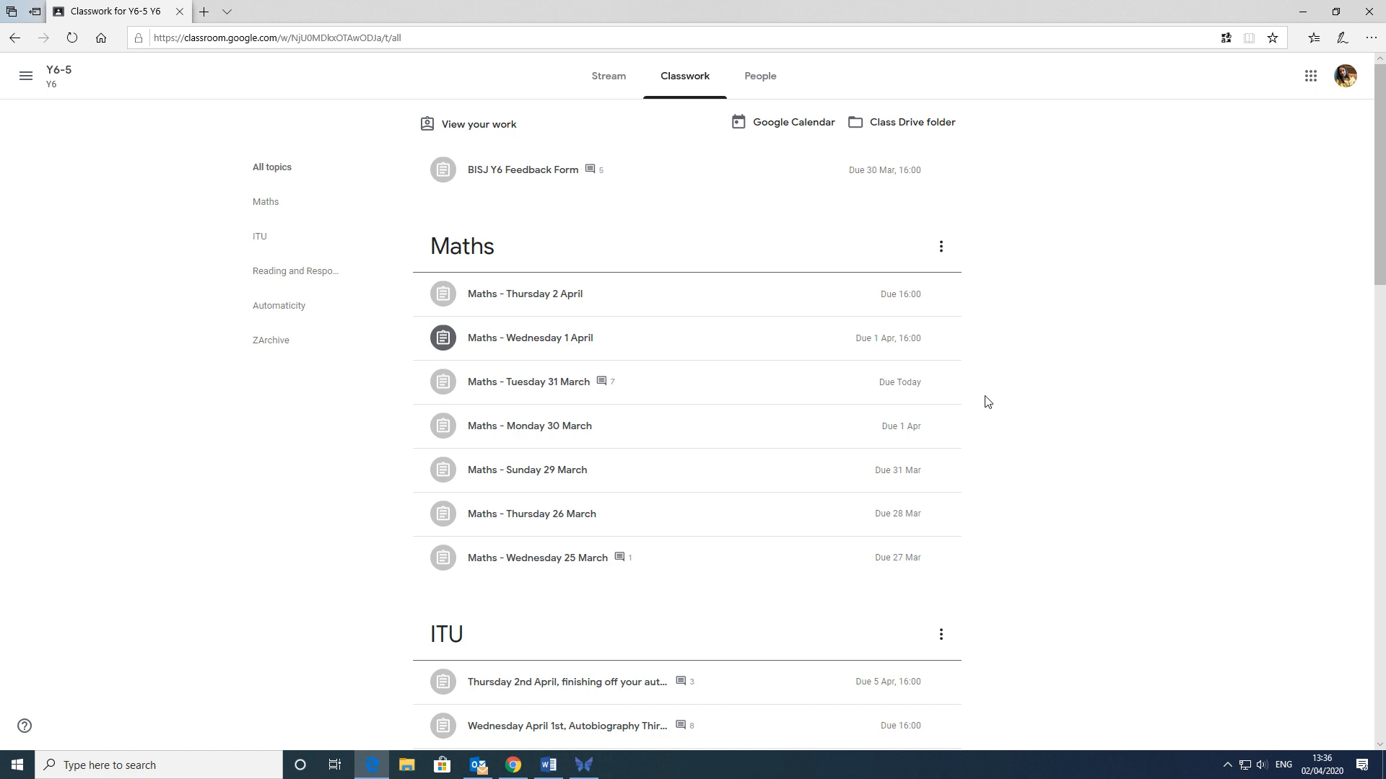
pyautogui.moveTo(446, 345)
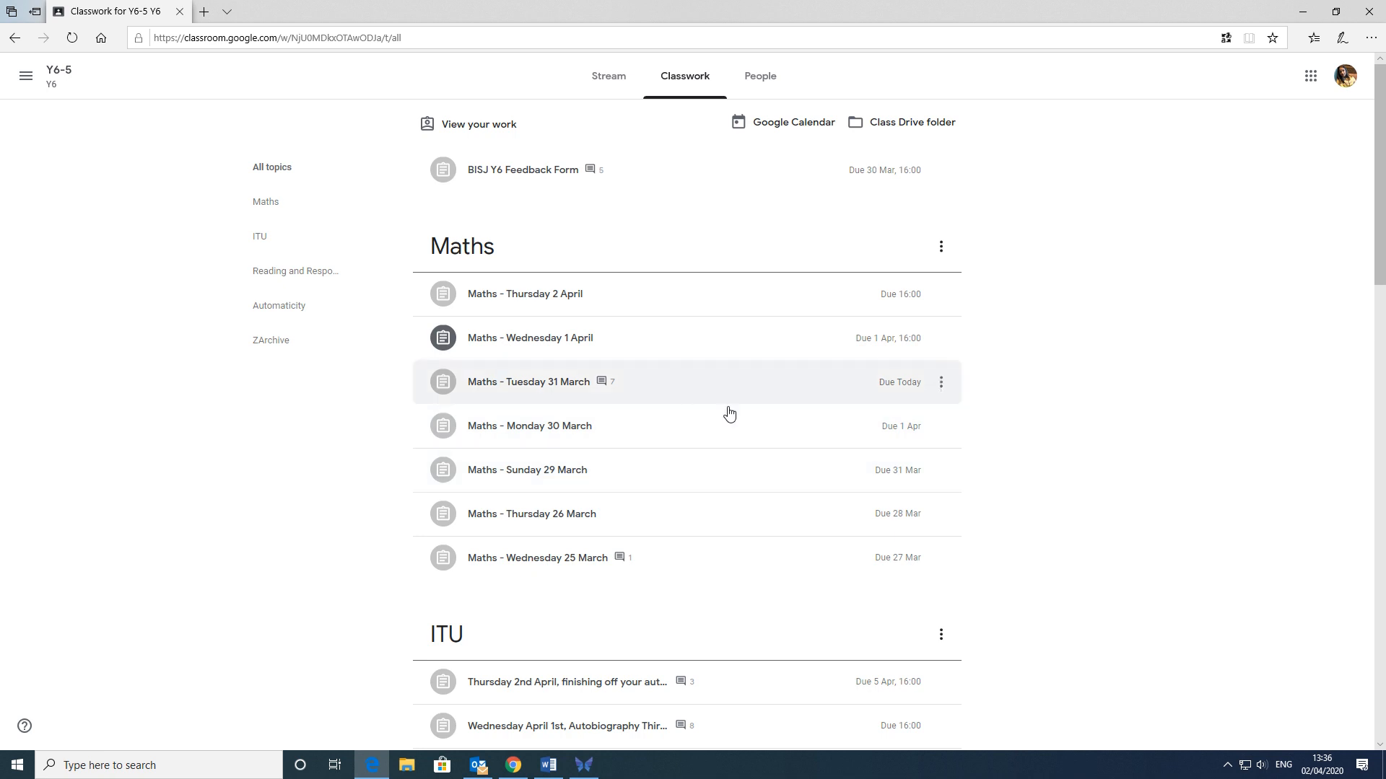
pyautogui.moveTo(1016, 402)
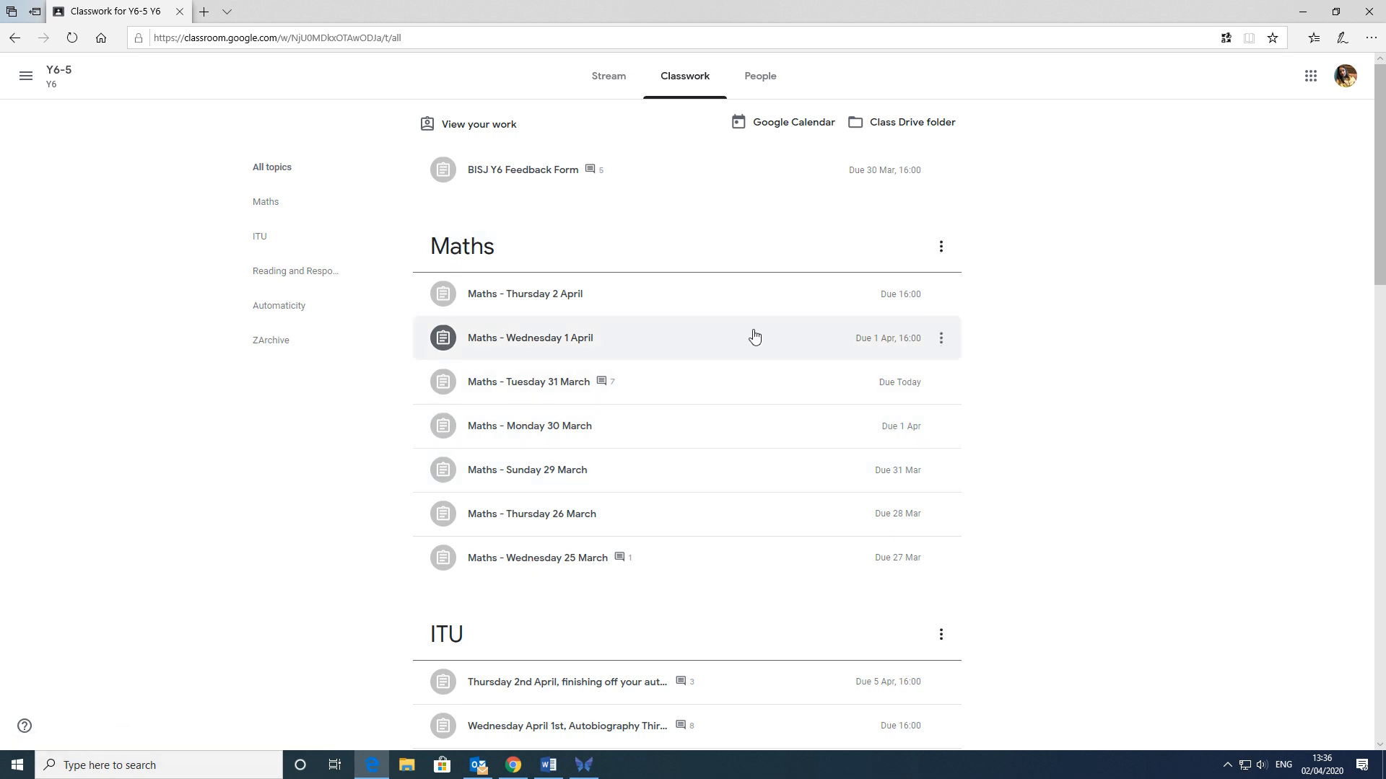
pyautogui.moveTo(476, 124)
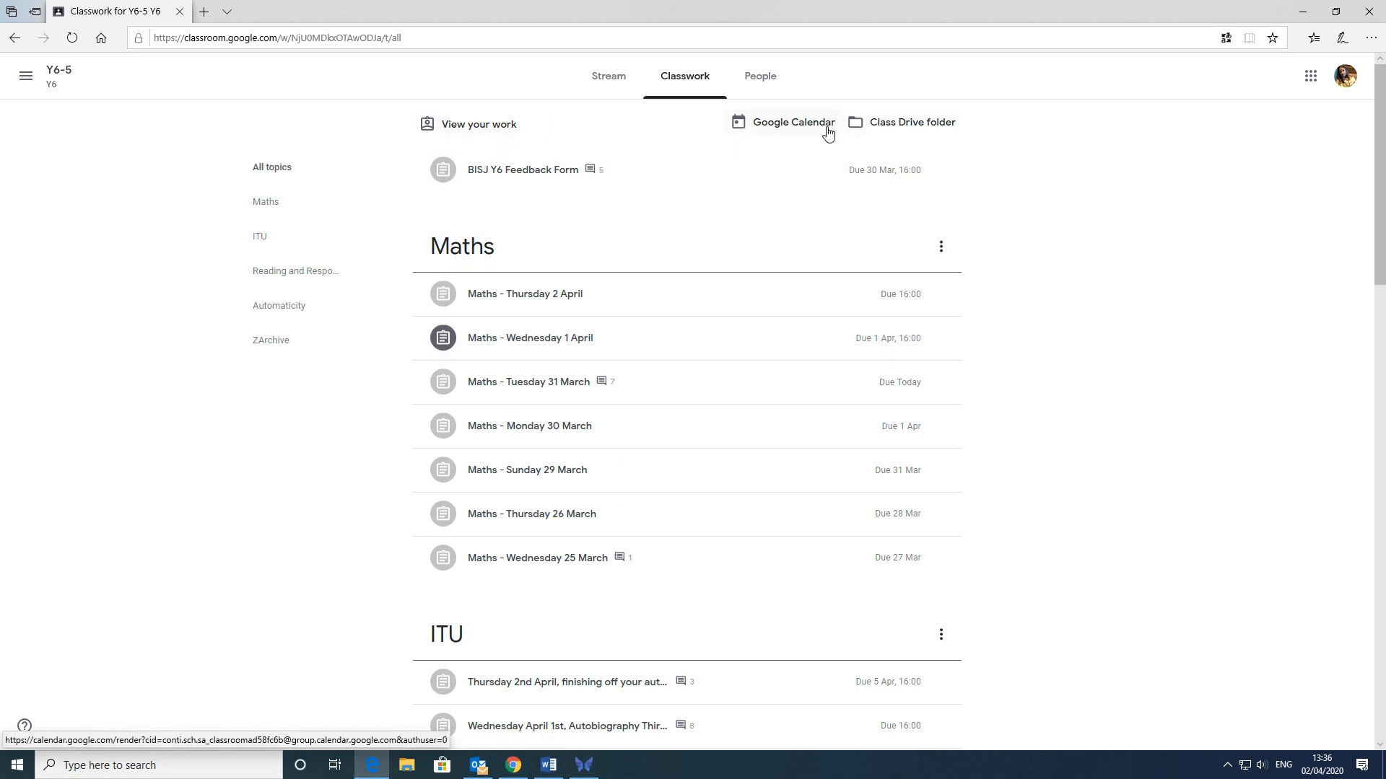
pyautogui.moveTo(592, 134)
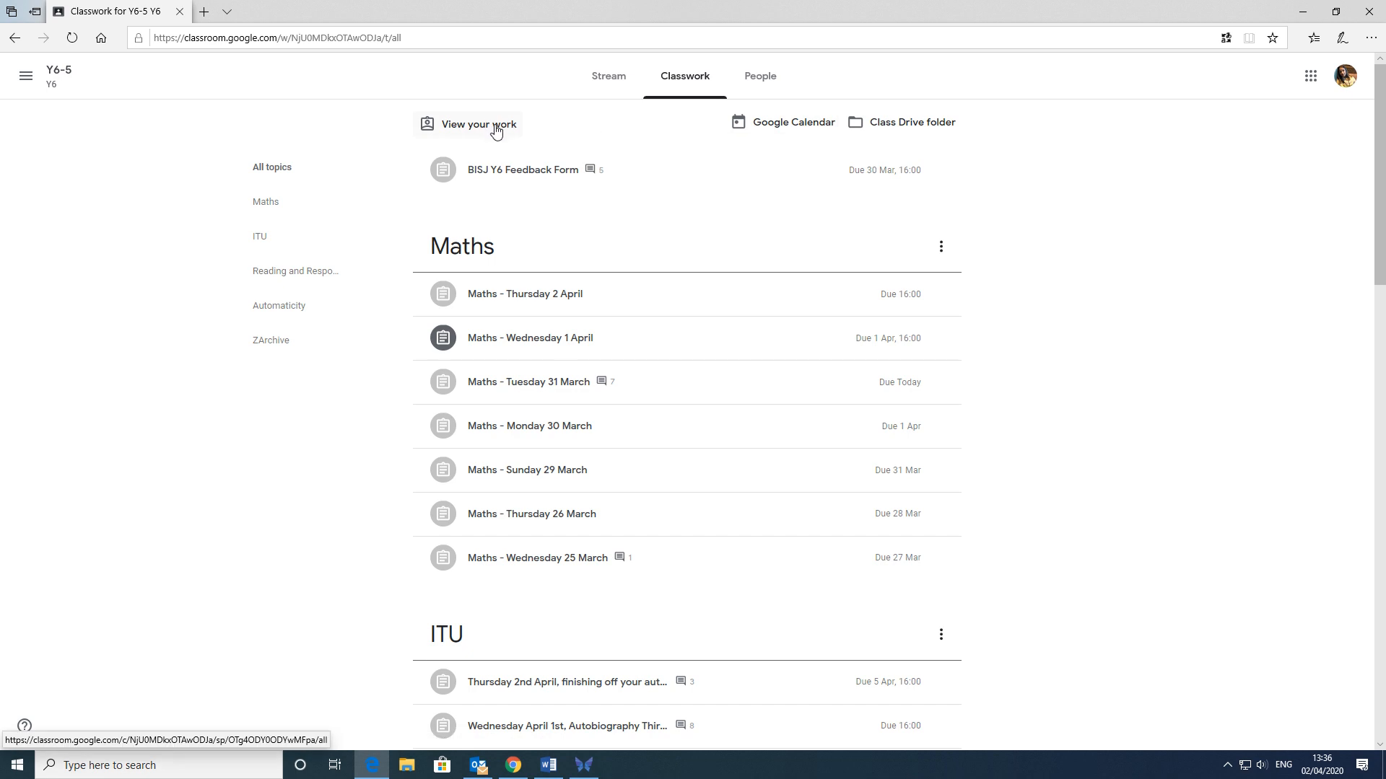
# - Open 'View your work' for Y6-5 to see due dates, statuses and grades
pyautogui.click(477, 123)
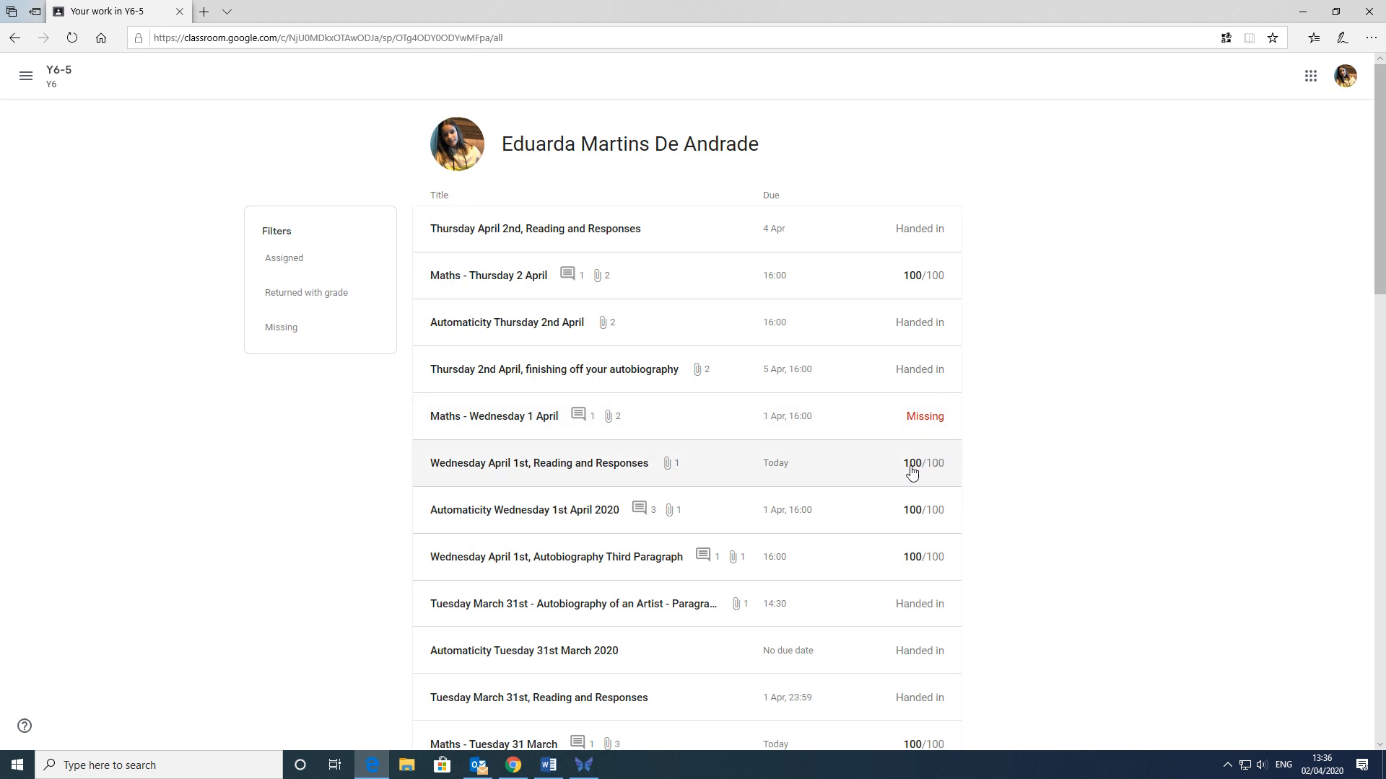
pyautogui.moveTo(960, 462)
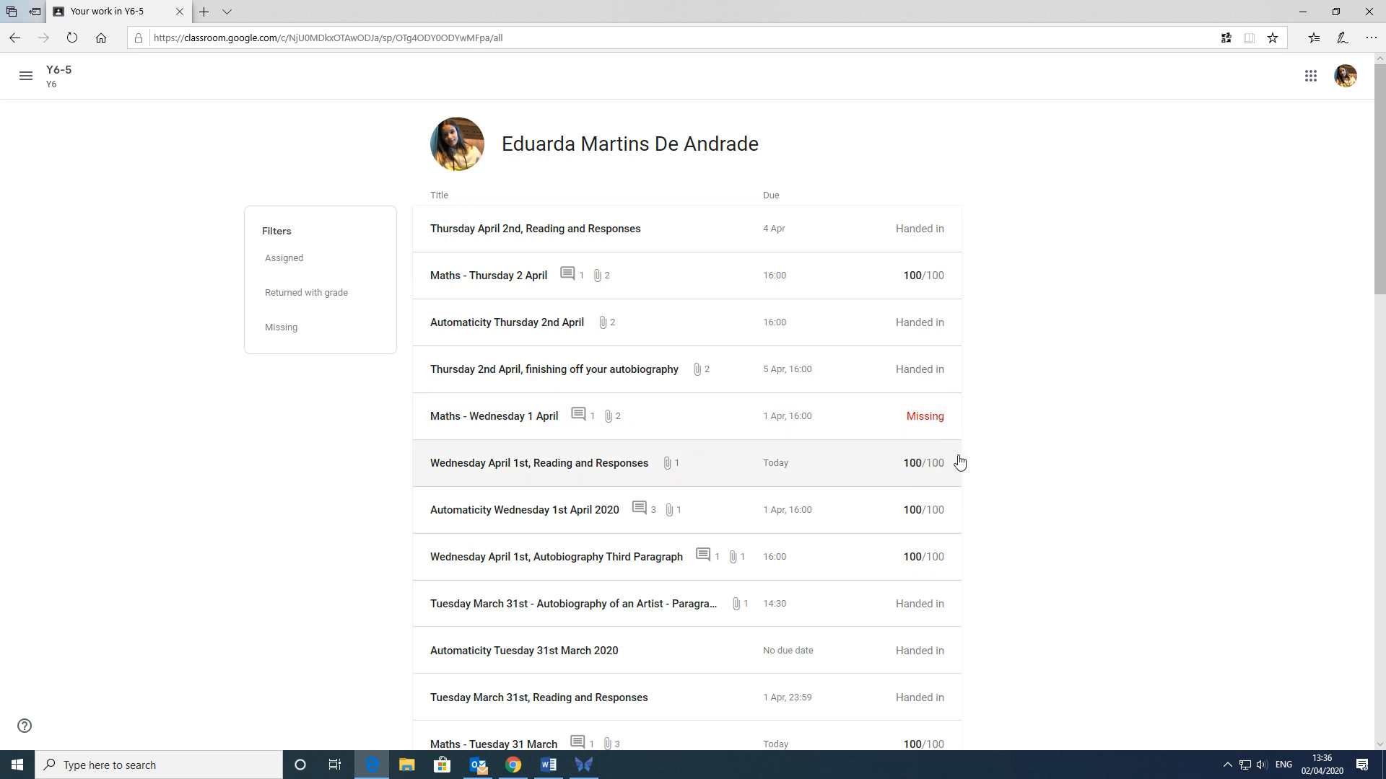
pyautogui.moveTo(702, 316)
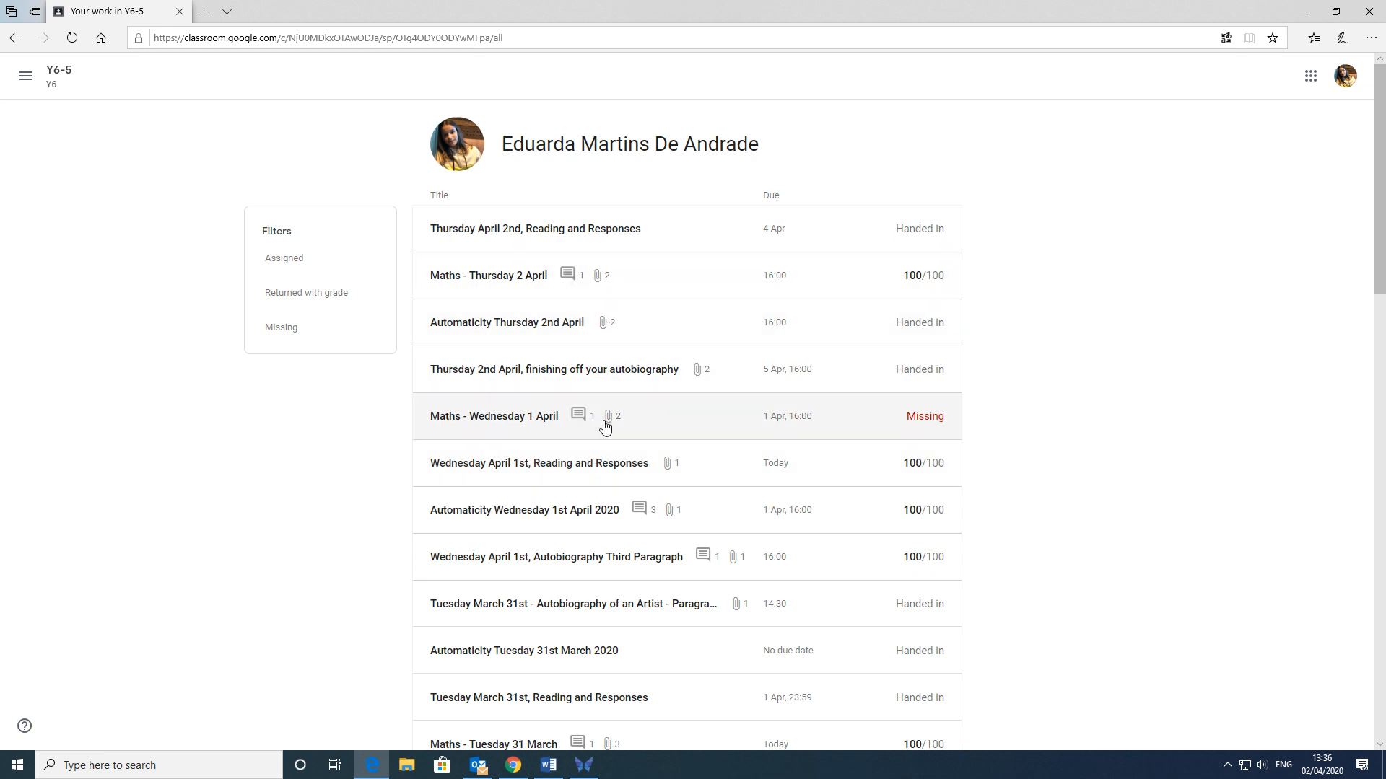
pyautogui.moveTo(571, 285)
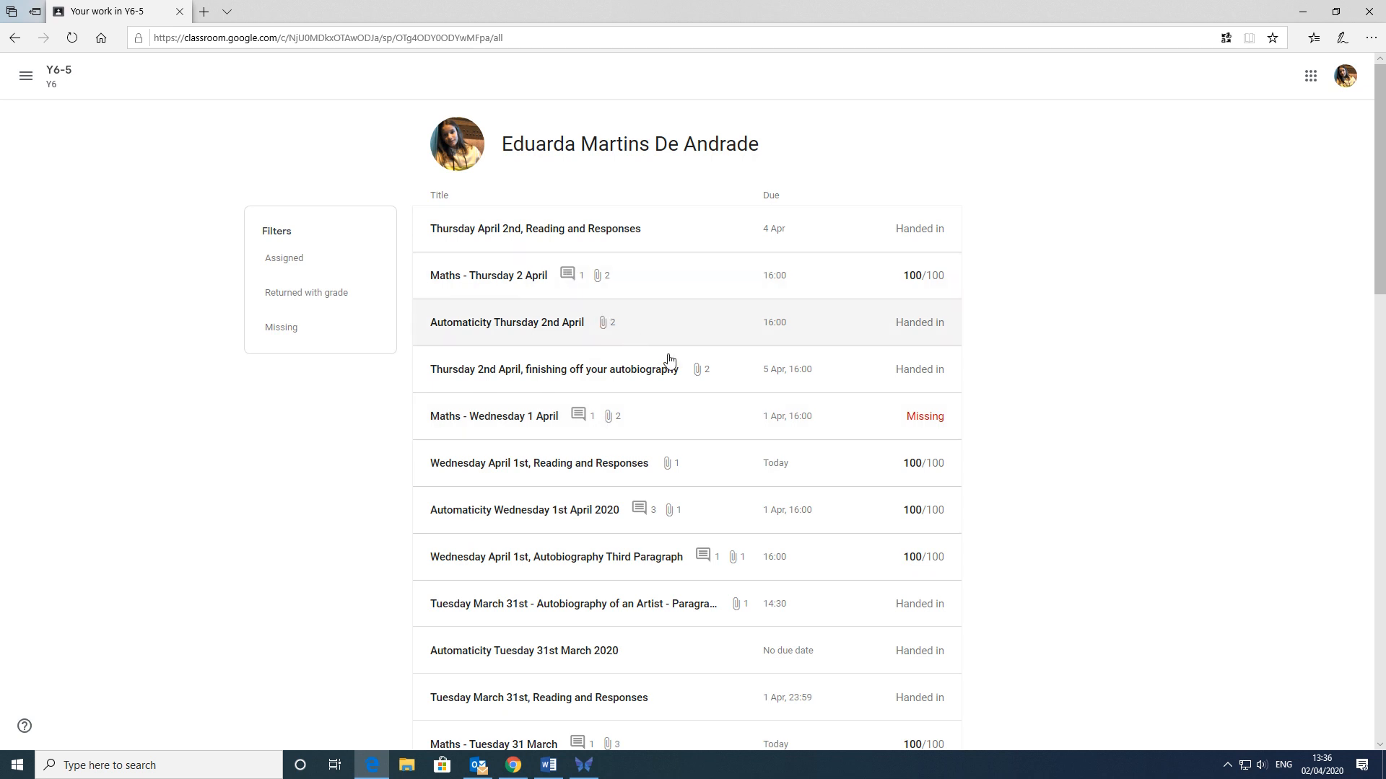
pyautogui.moveTo(693, 378)
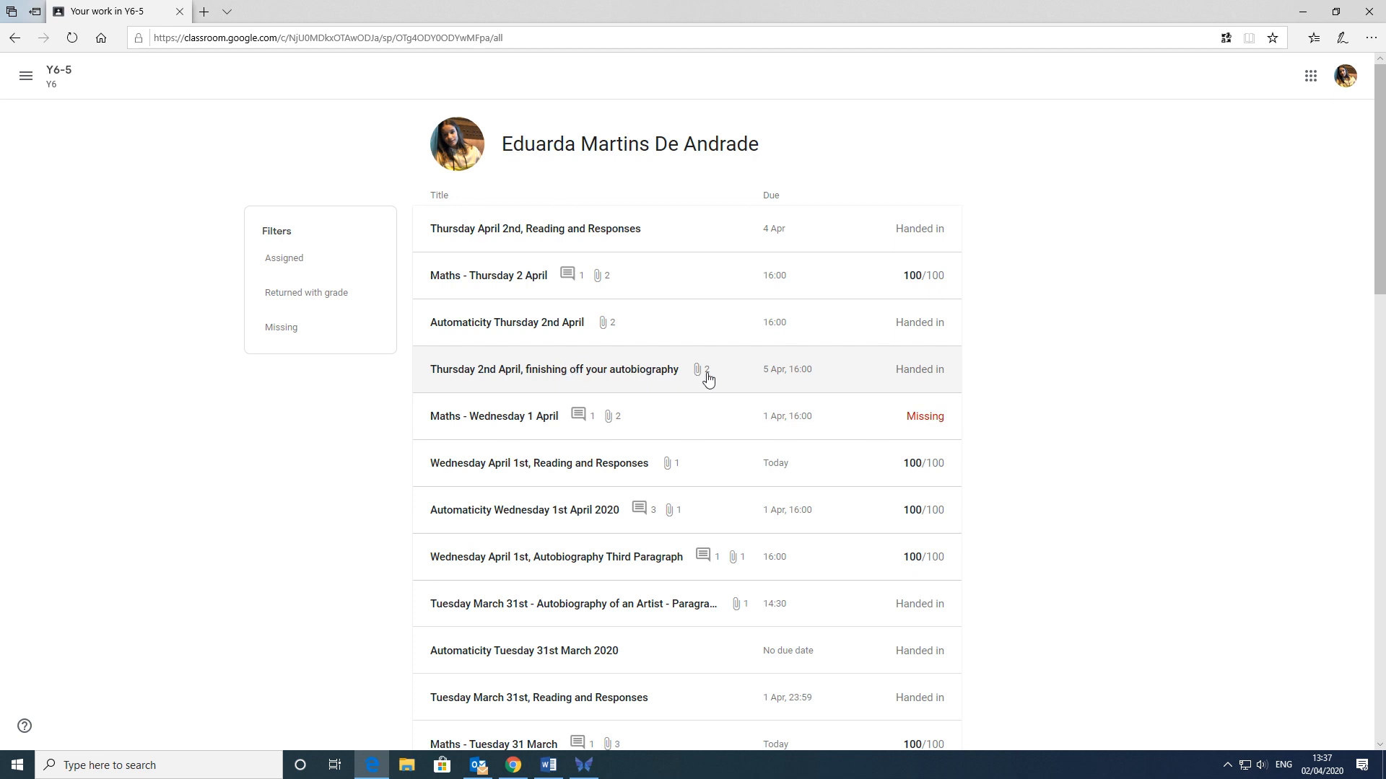
# - Check the autobiography attachments, then expand and collapse Maths - Wednesday 1 April
pyautogui.click(553, 369)
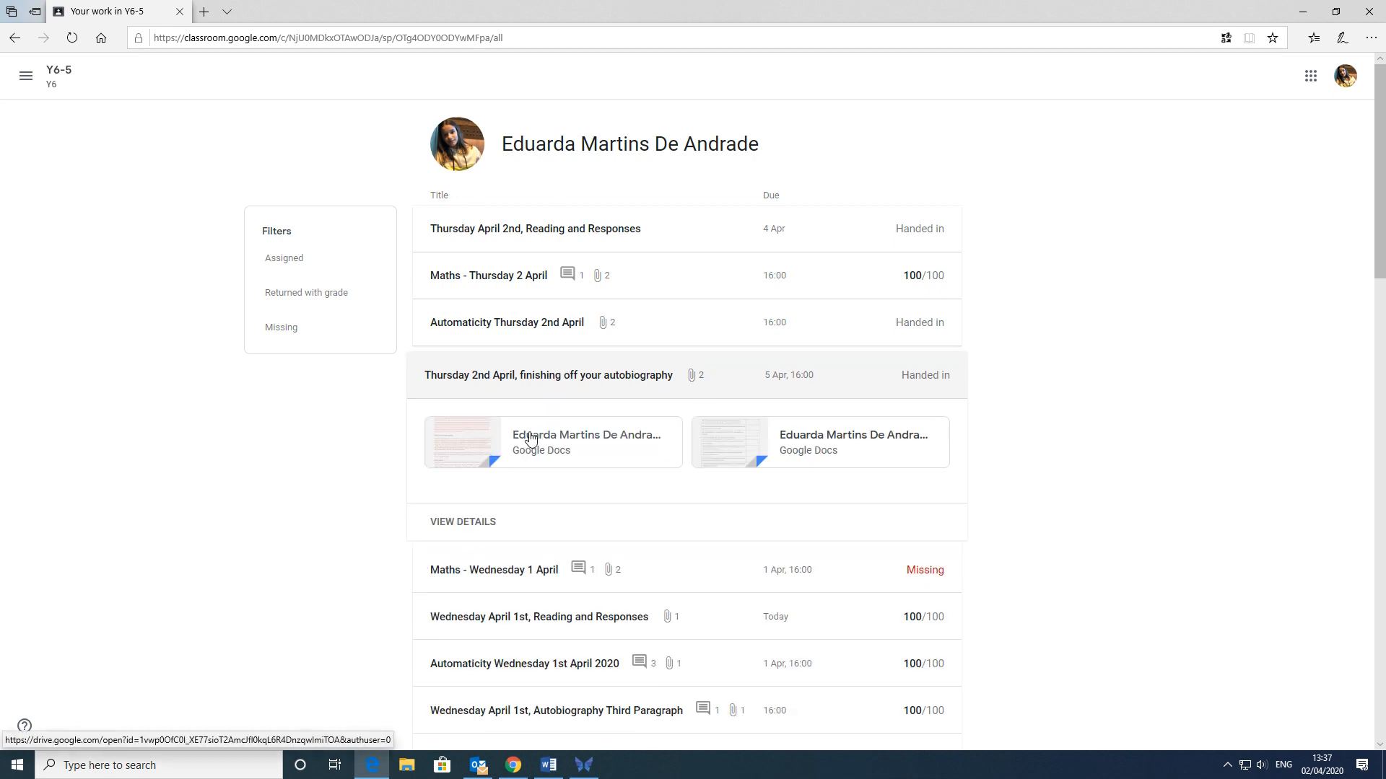
pyautogui.click(554, 375)
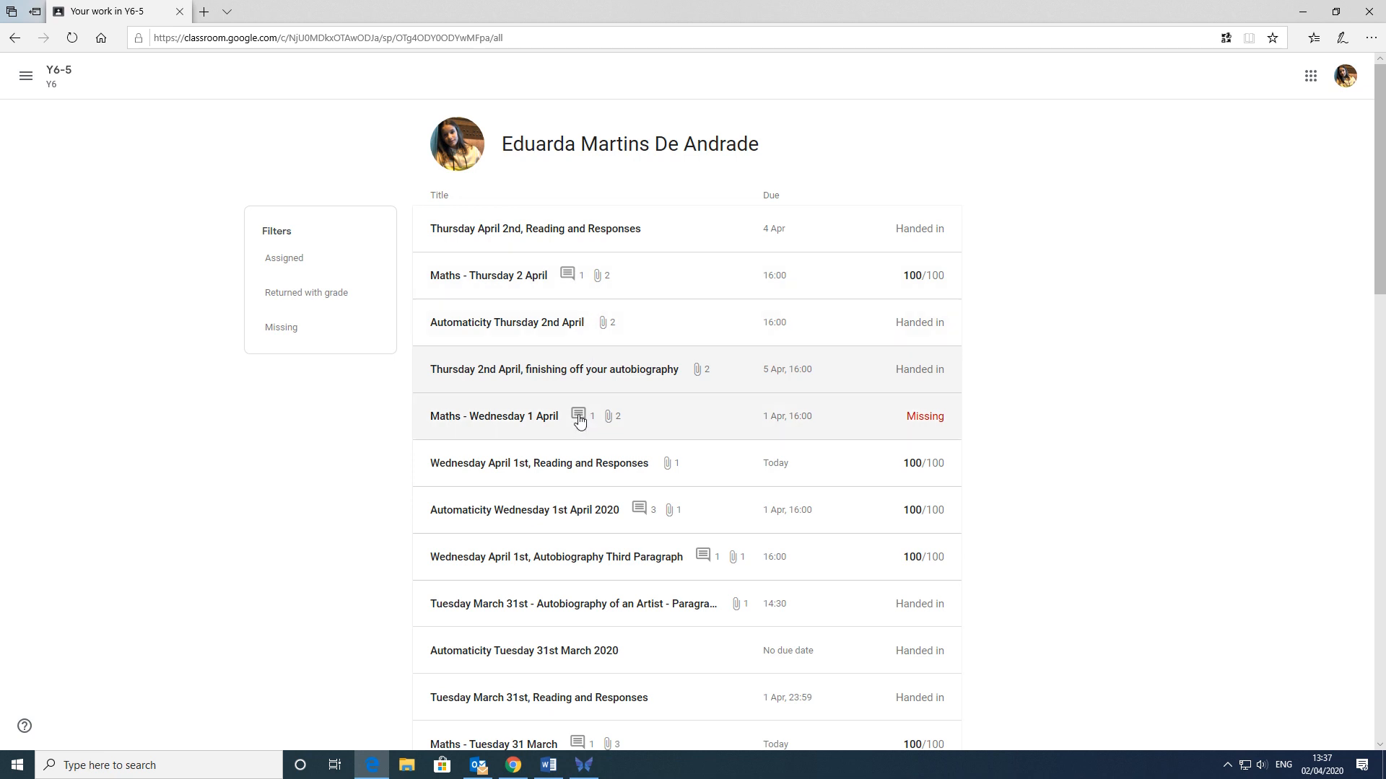
pyautogui.click(493, 416)
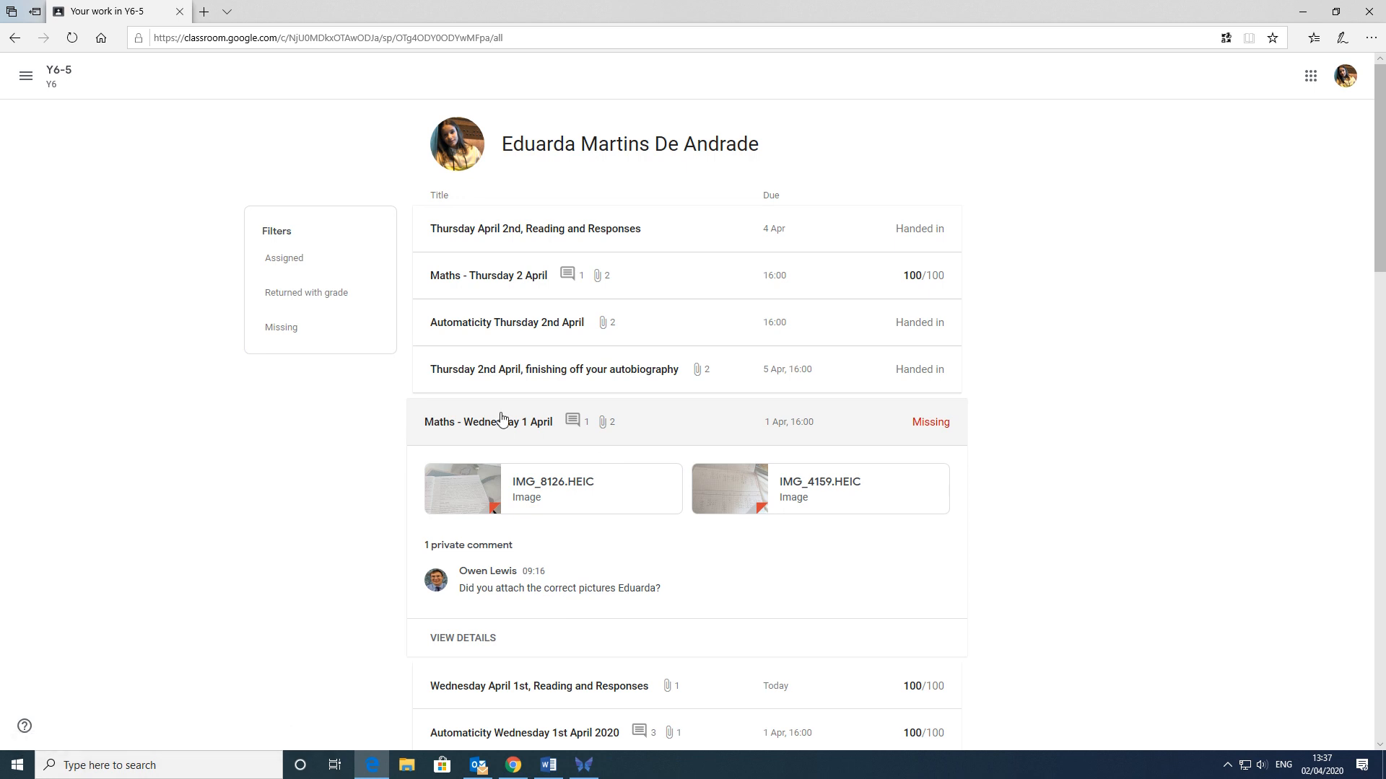
pyautogui.click(488, 421)
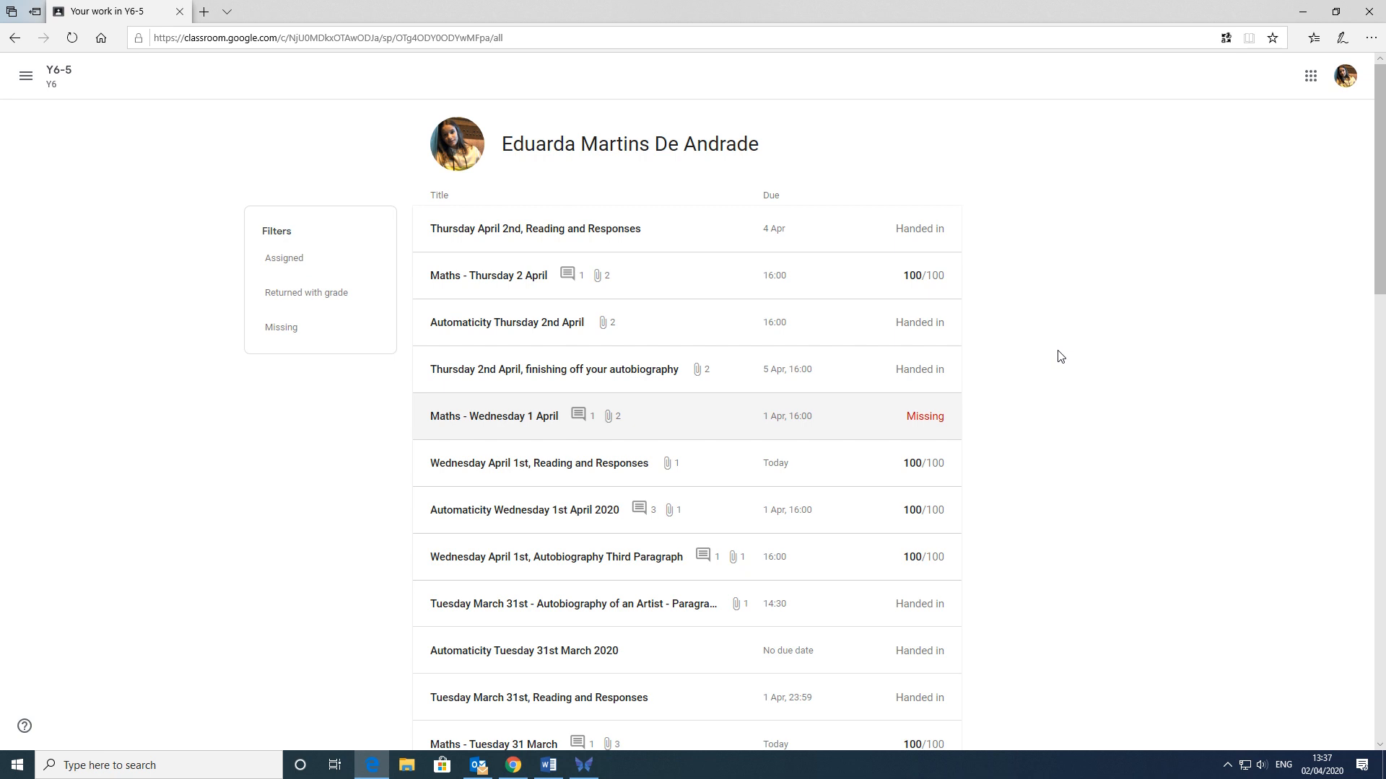
# - Scroll down and expand Maths - Monday 30 March to see its photos and comment
pyautogui.scroll(-3)
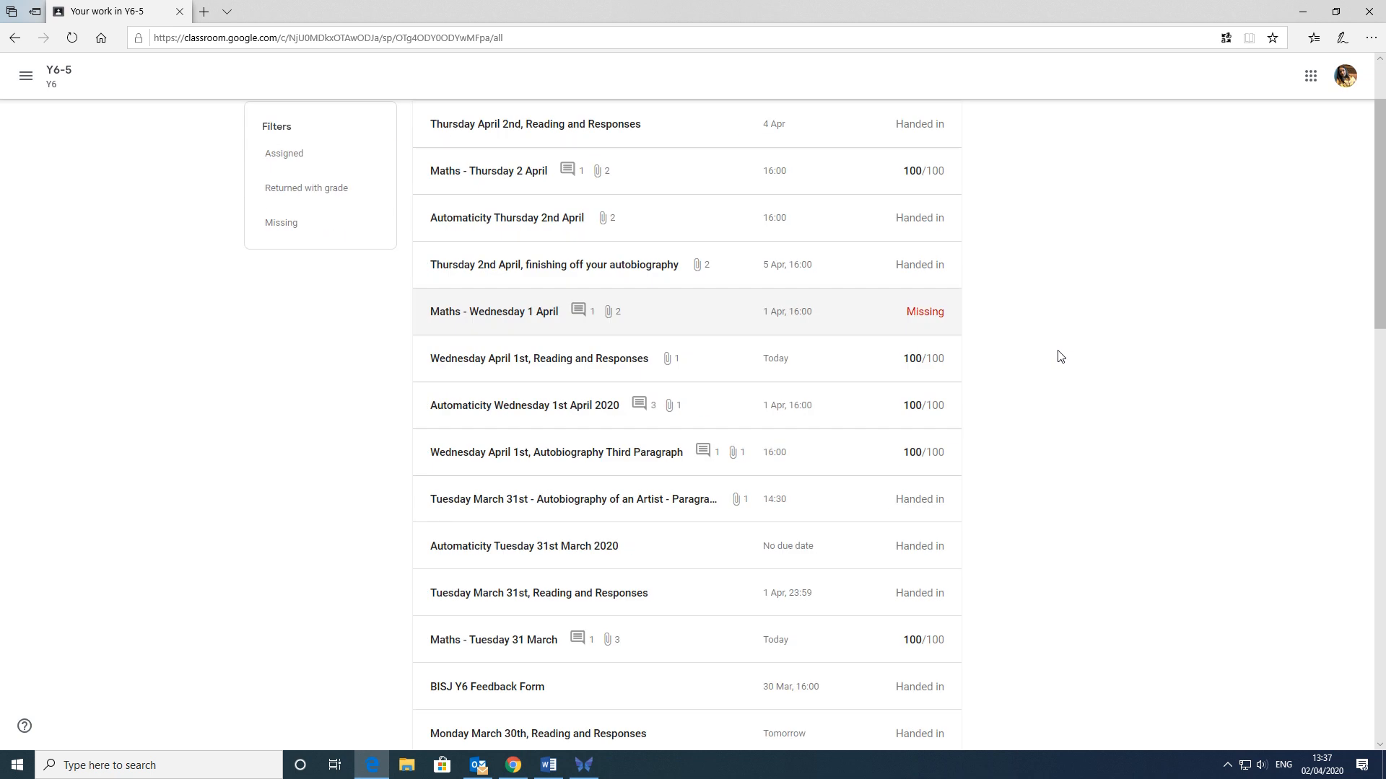
pyautogui.scroll(-3)
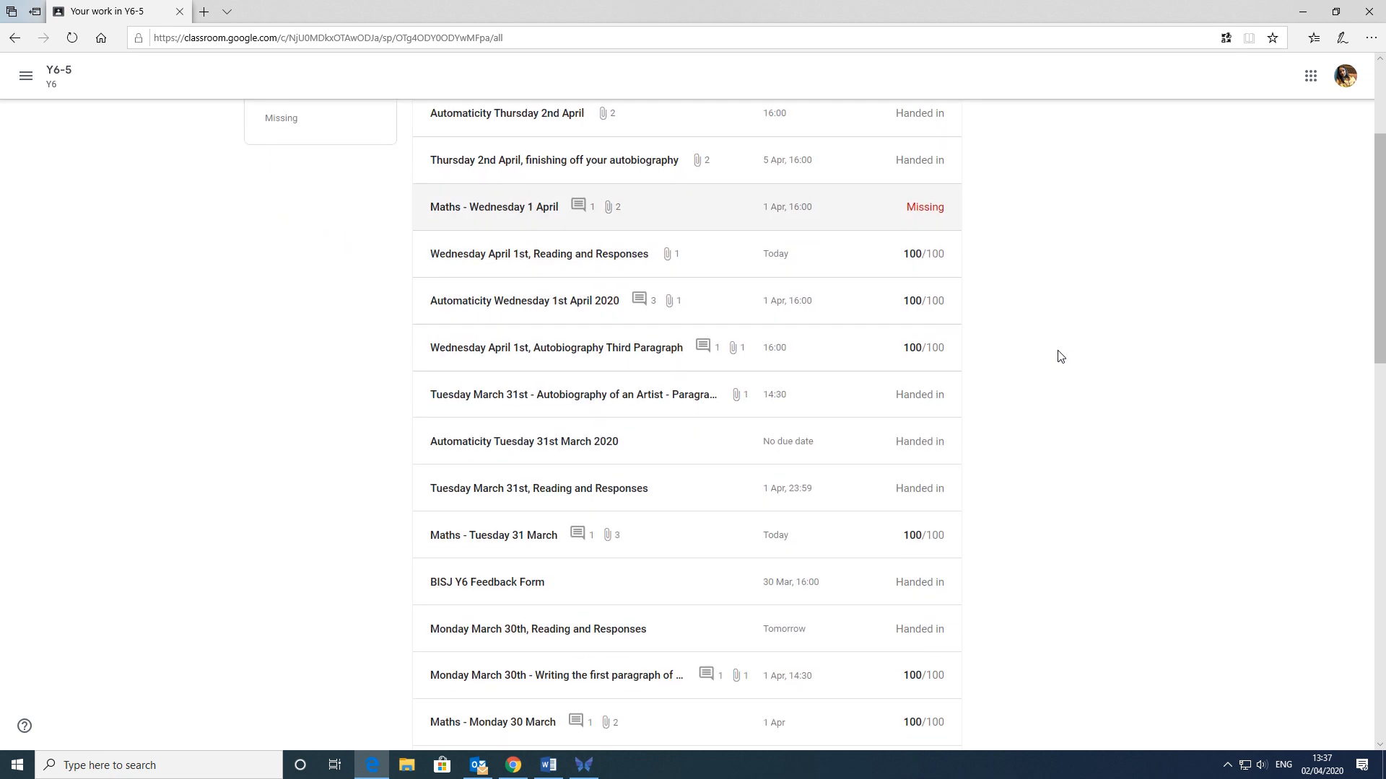
pyautogui.scroll(-3)
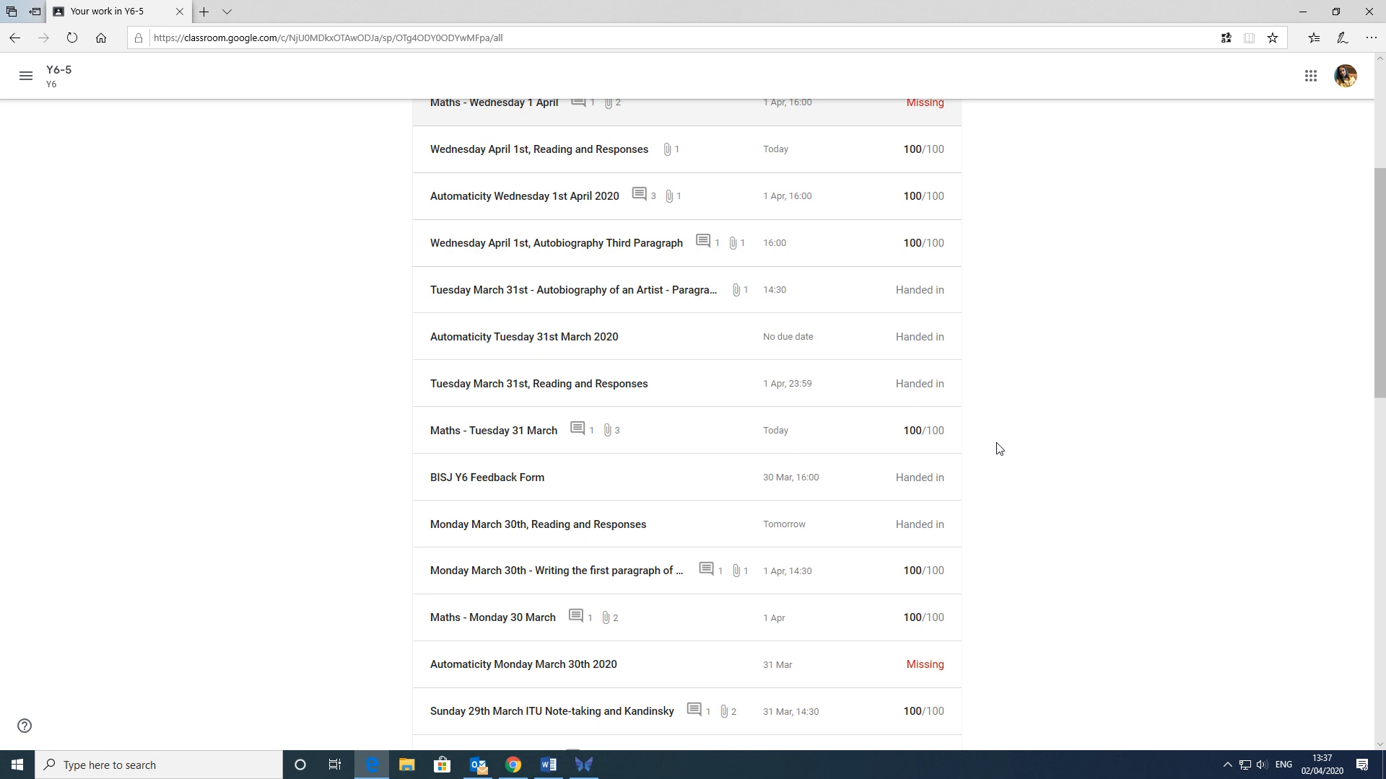
pyautogui.click(492, 617)
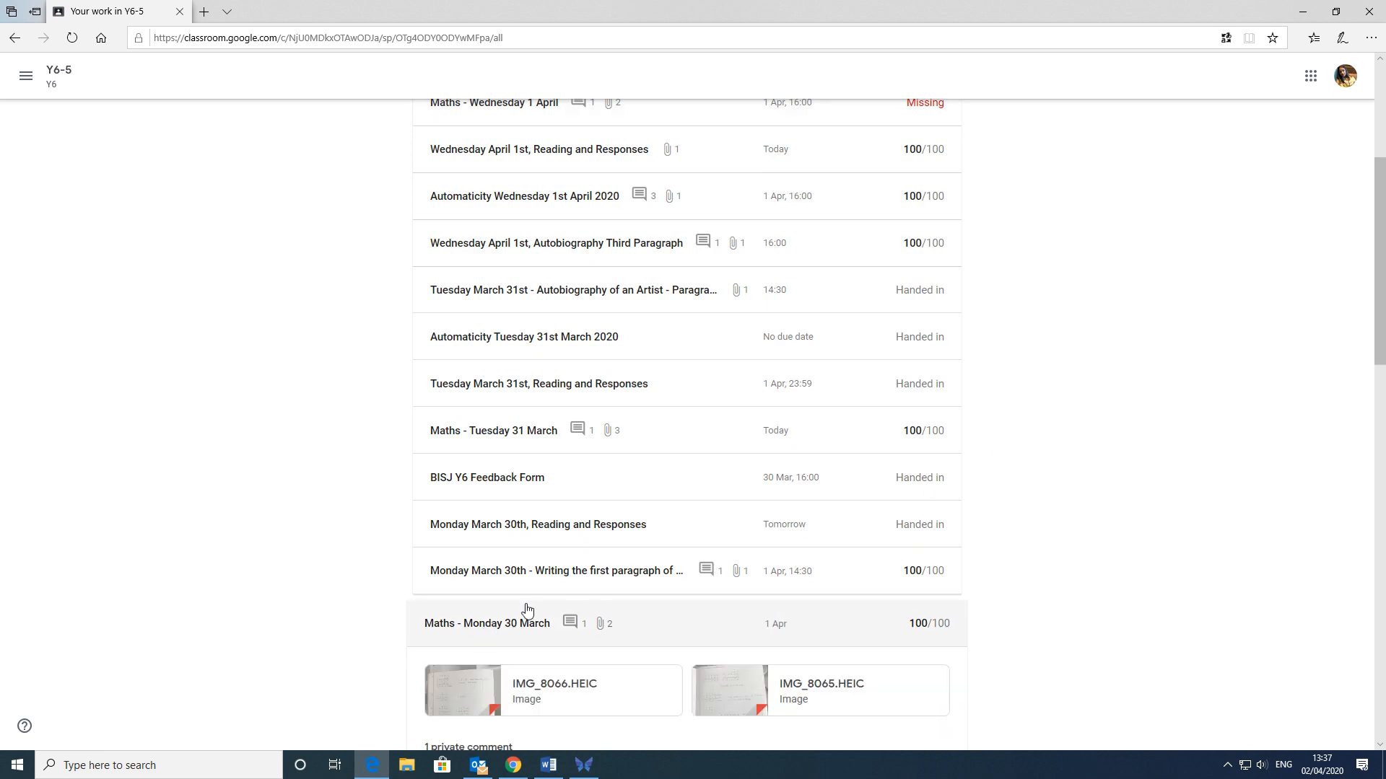
pyautogui.scroll(-3)
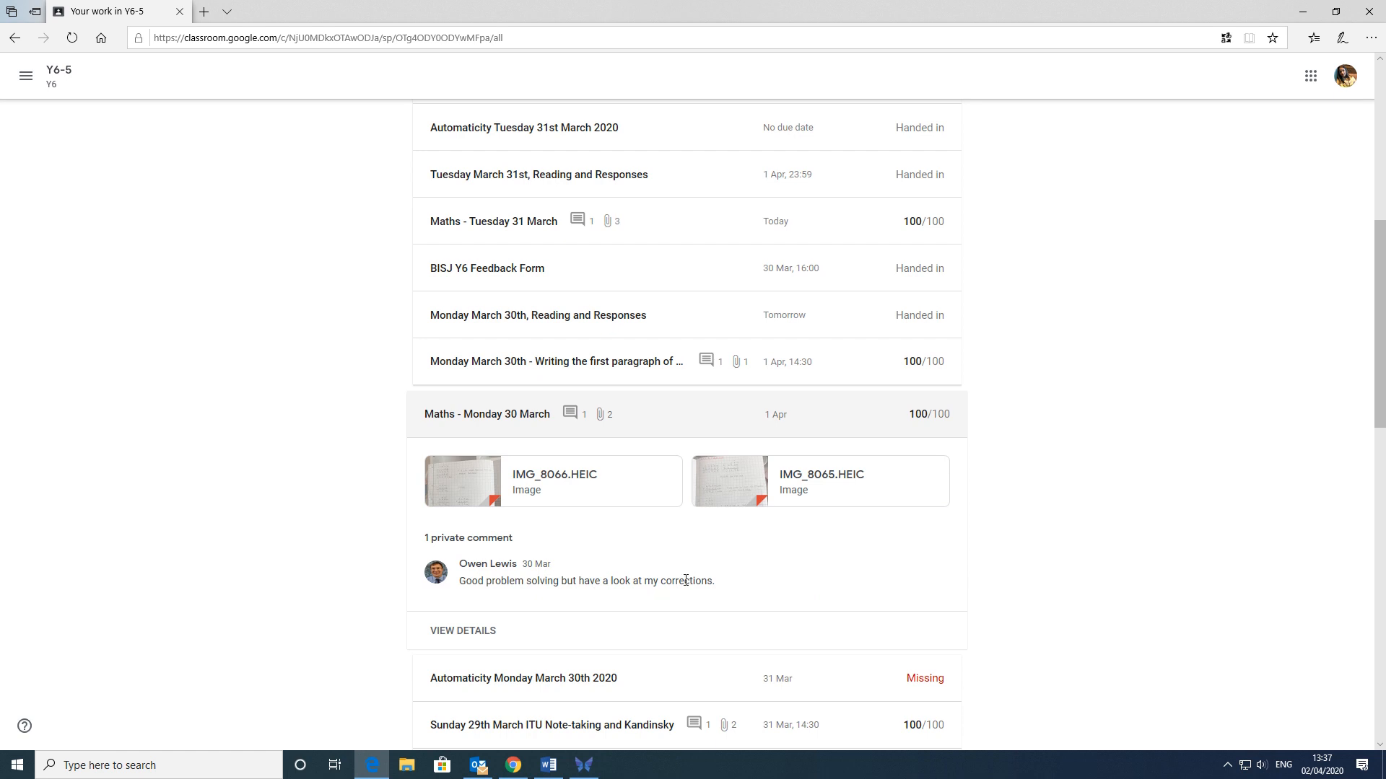
pyautogui.moveTo(469, 481)
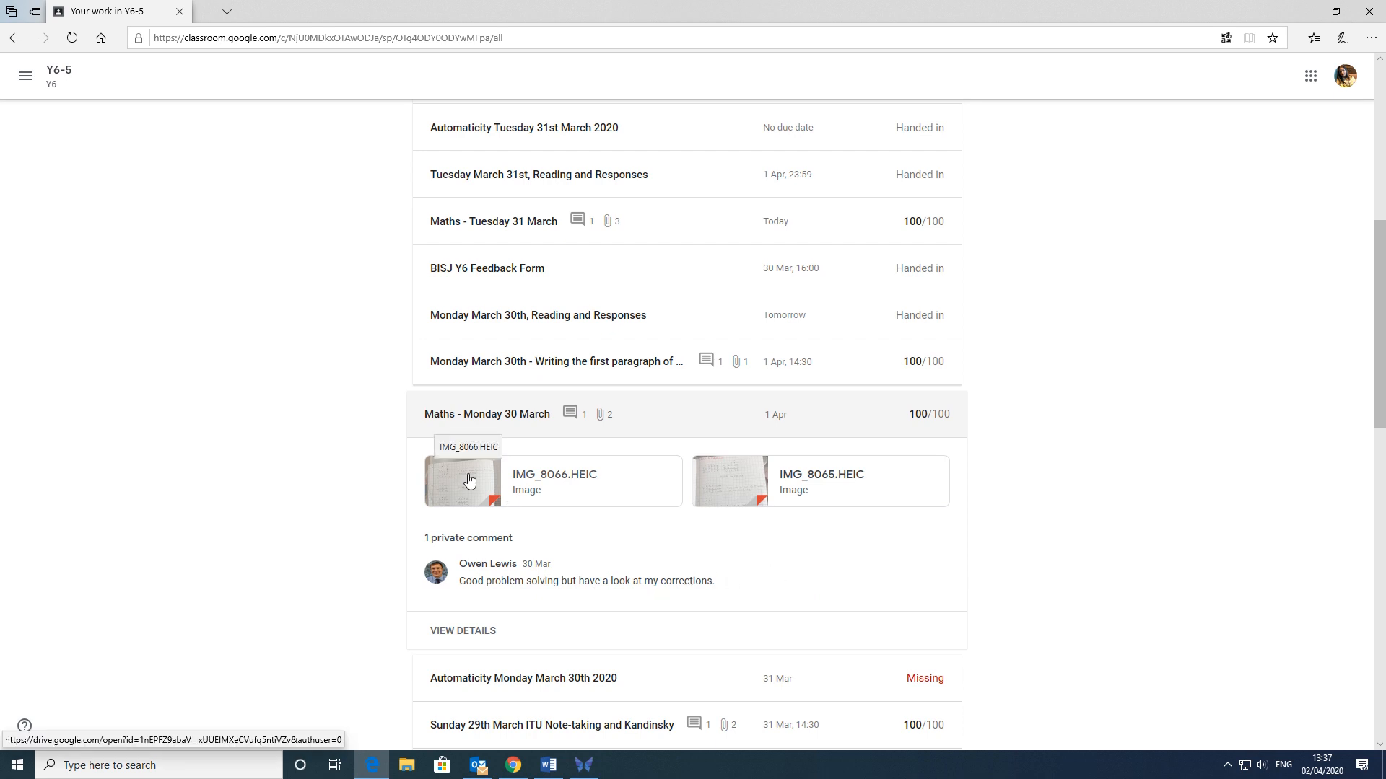
# - Preview the IMG_8066.HEIC maths photo and show its More actions options
pyautogui.click(459, 481)
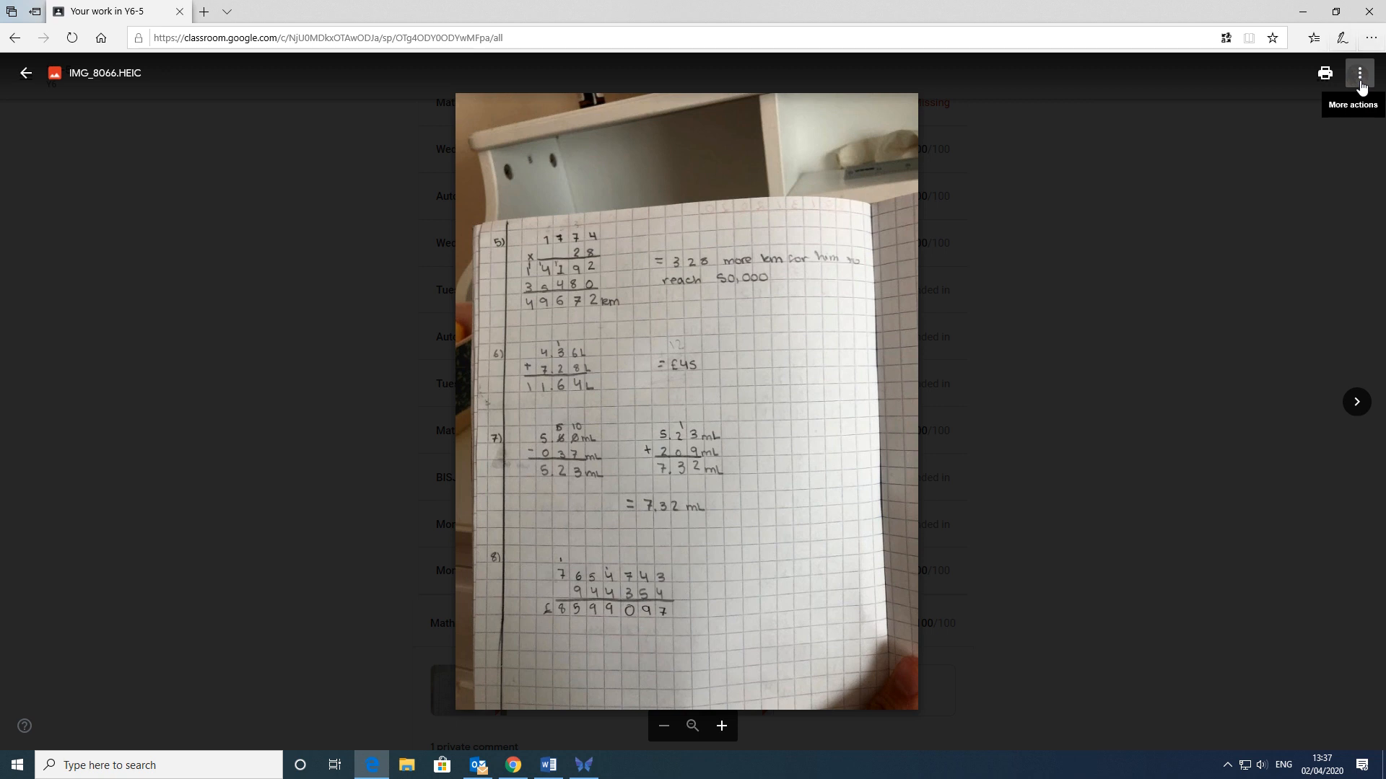
pyautogui.click(1359, 73)
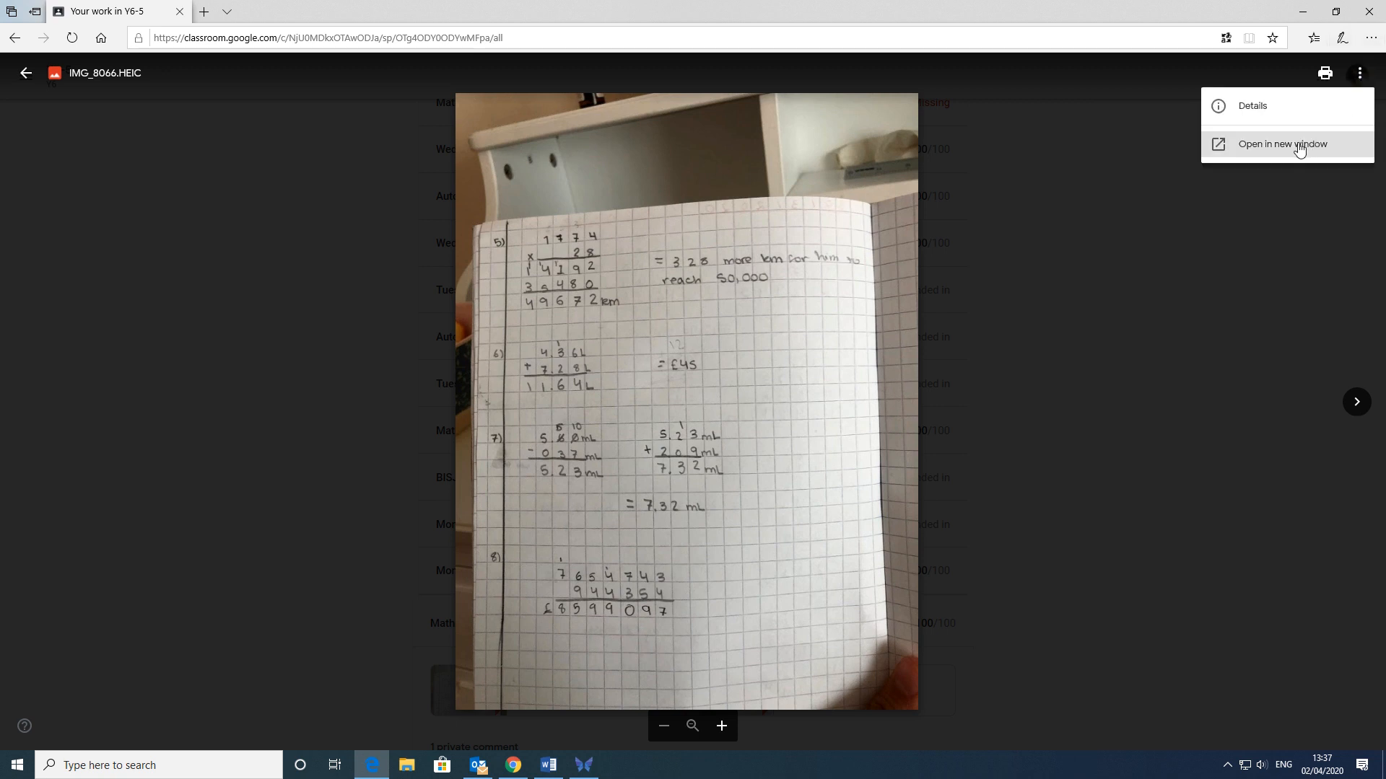
# - Open IMG_8066.HEIC in a new Drive window to see the 'check' and 'Not yet finished' comments
pyautogui.click(1283, 144)
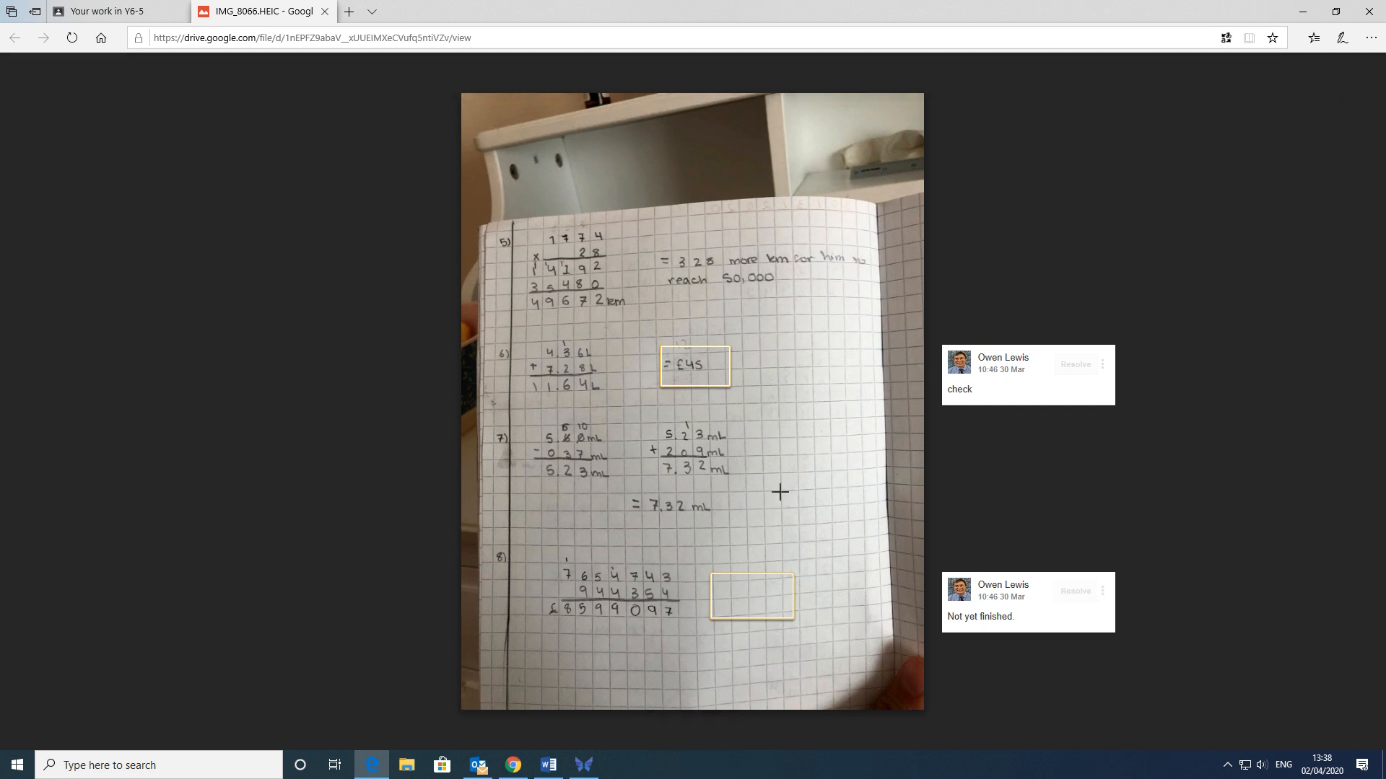
pyautogui.moveTo(705, 296)
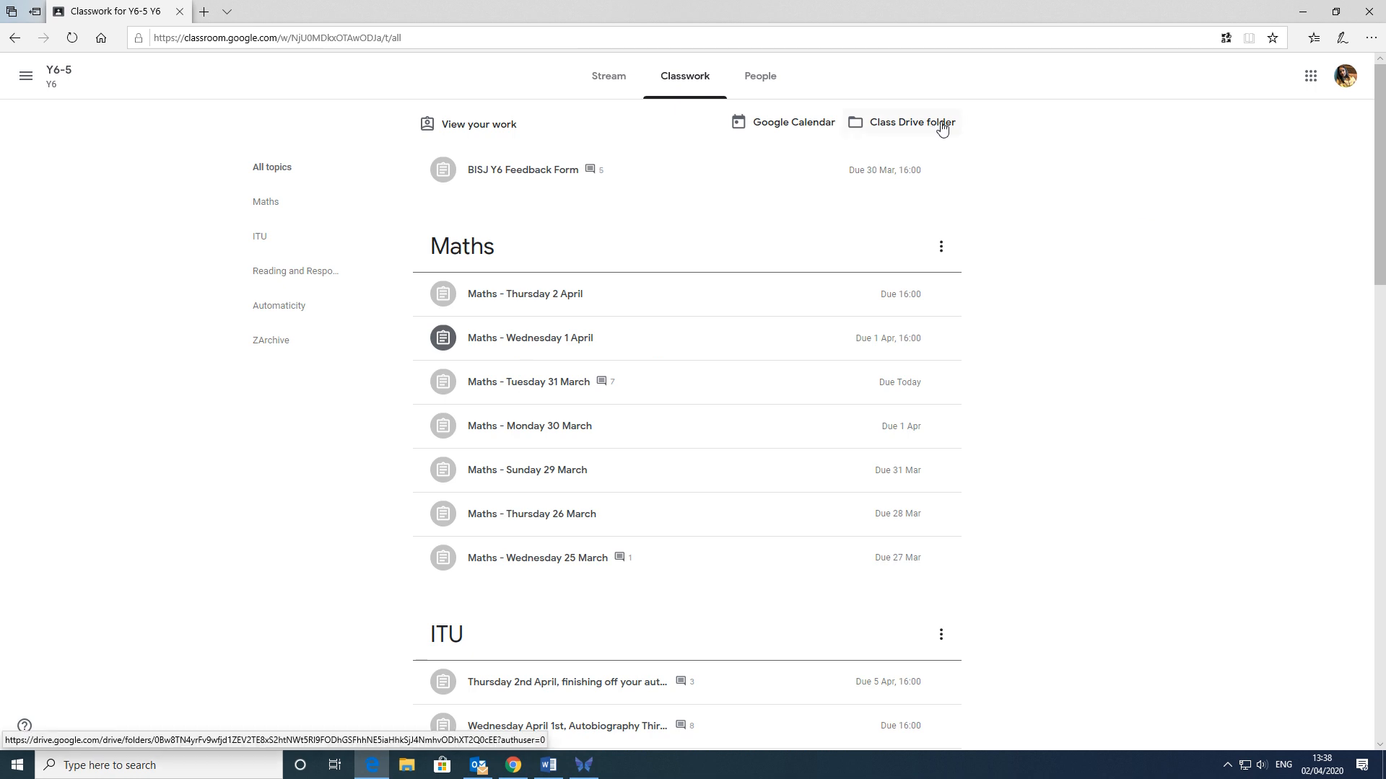
pyautogui.moveTo(897, 122)
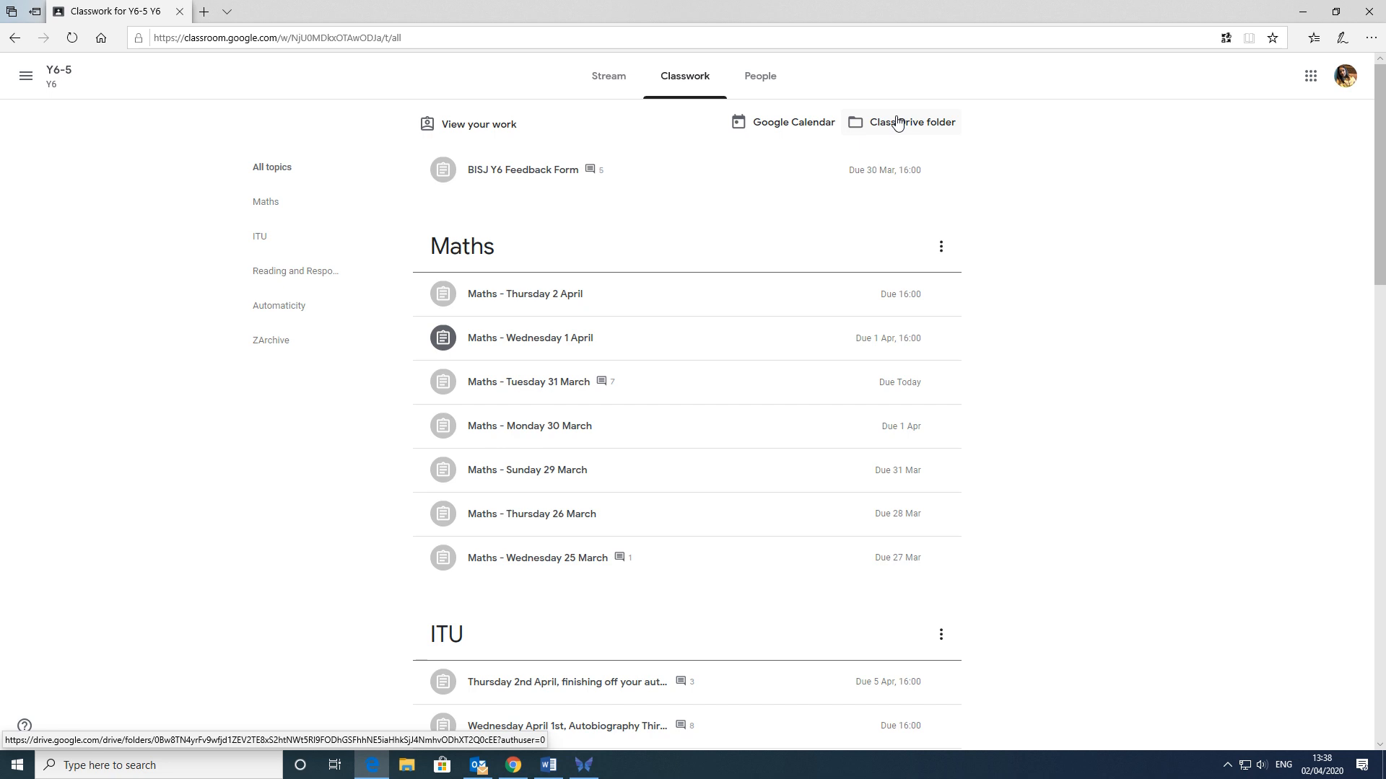
pyautogui.moveTo(1310, 76)
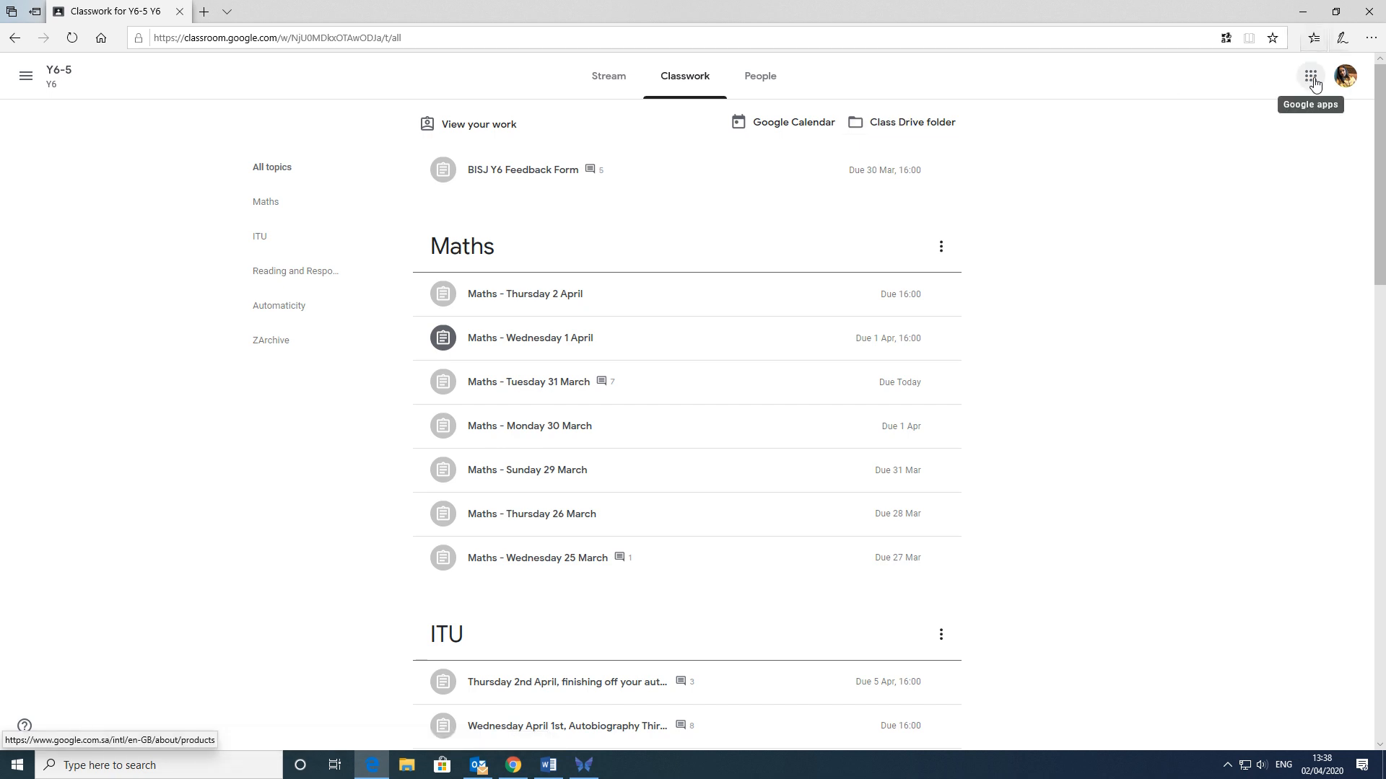
# - View the Google apps grid, then open the Y6-5 Class Drive folder
pyautogui.click(1311, 76)
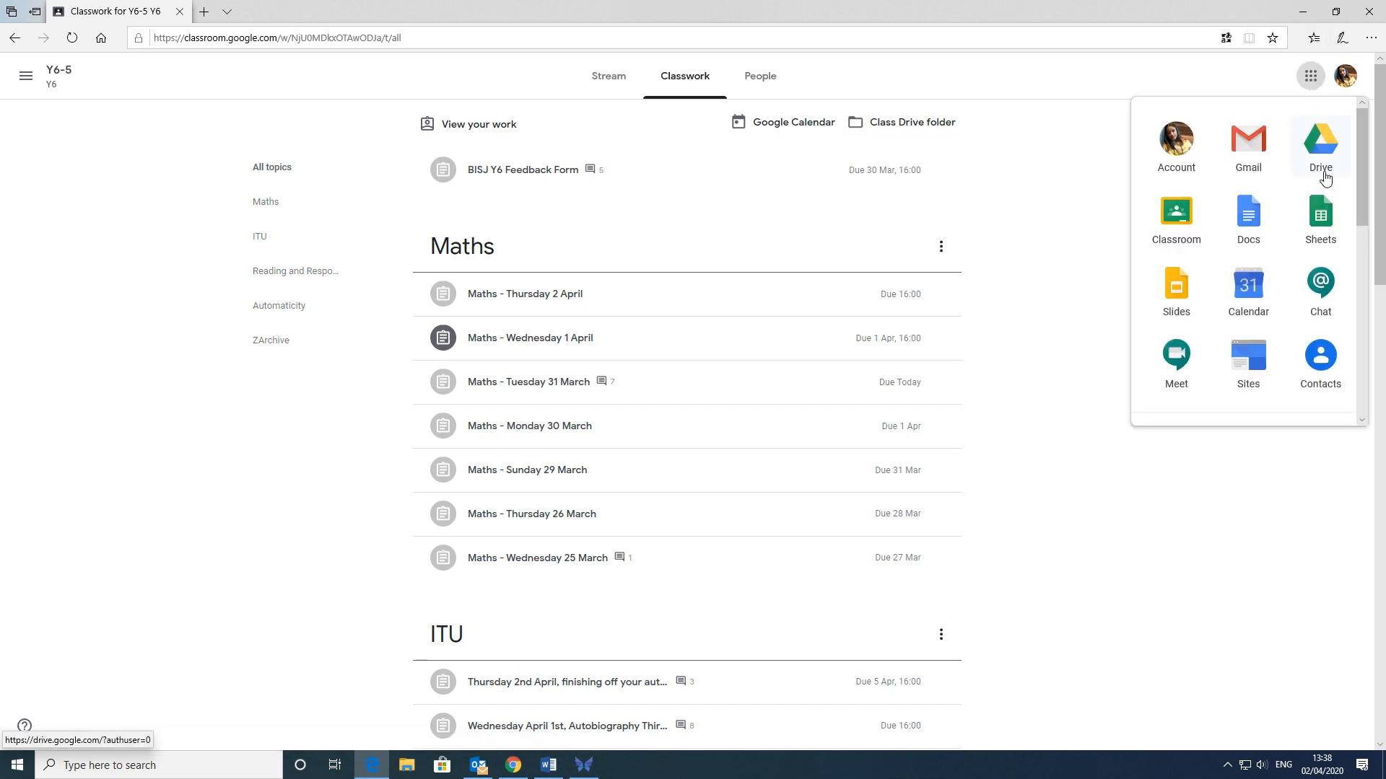
pyautogui.moveTo(901, 122)
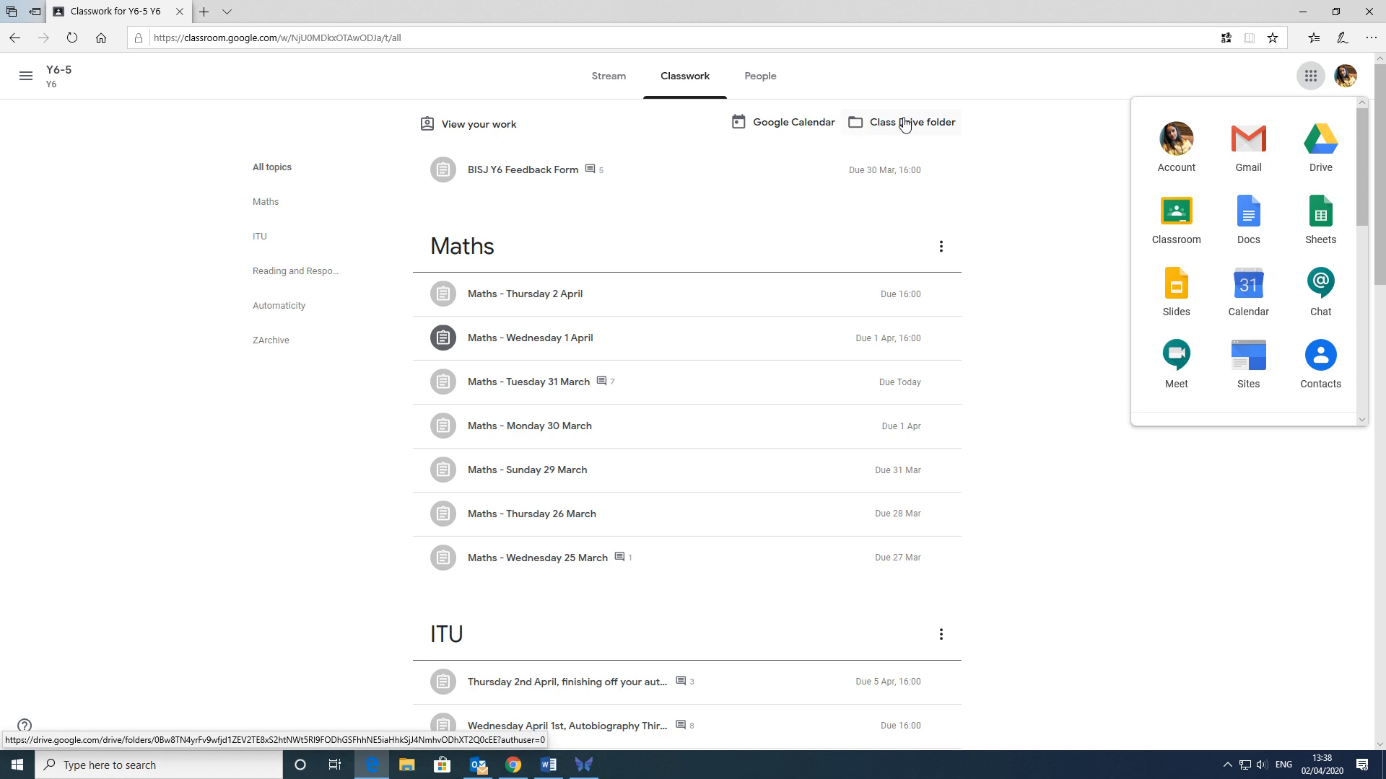
pyautogui.click(900, 122)
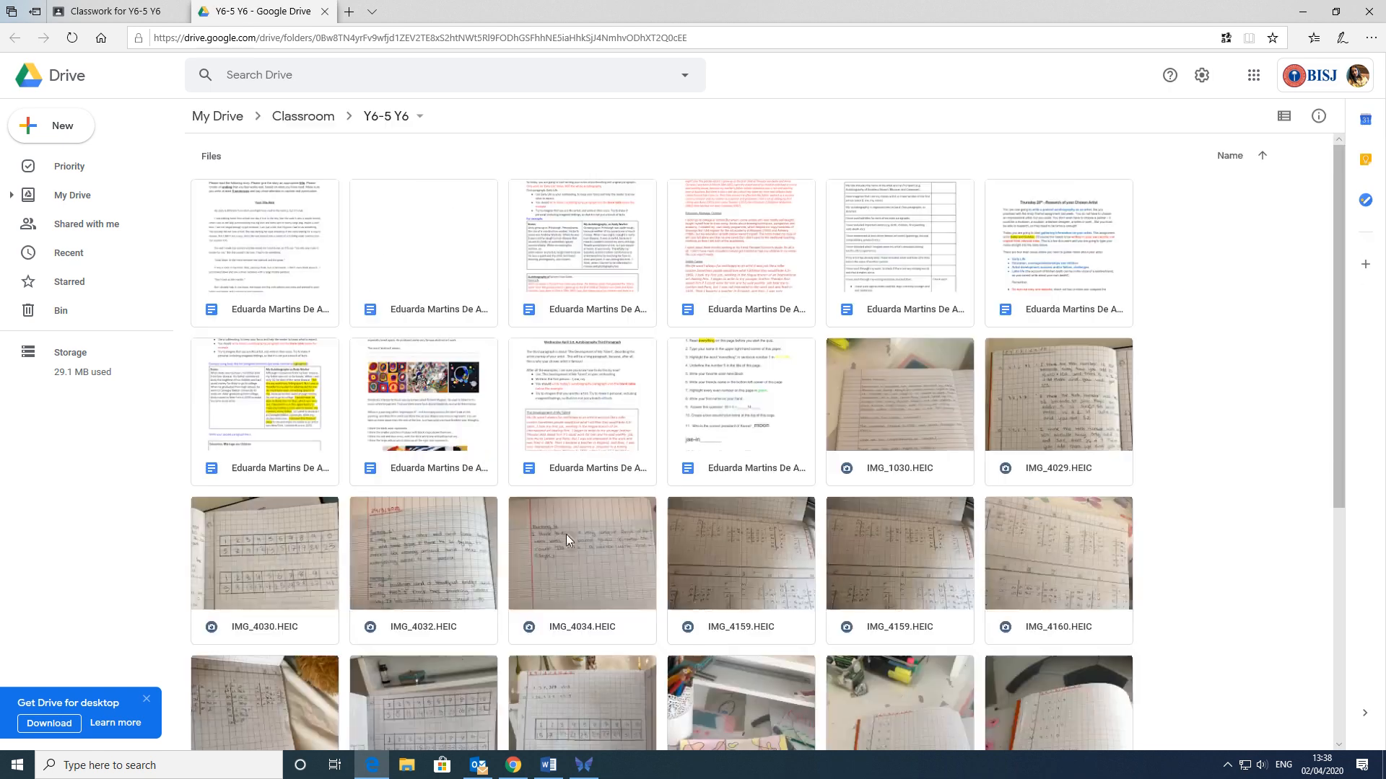
# - Scroll the Y6-5 Drive folder to reveal JPG work photos like IMG_7930 and IMG_8040
pyautogui.scroll(-3)
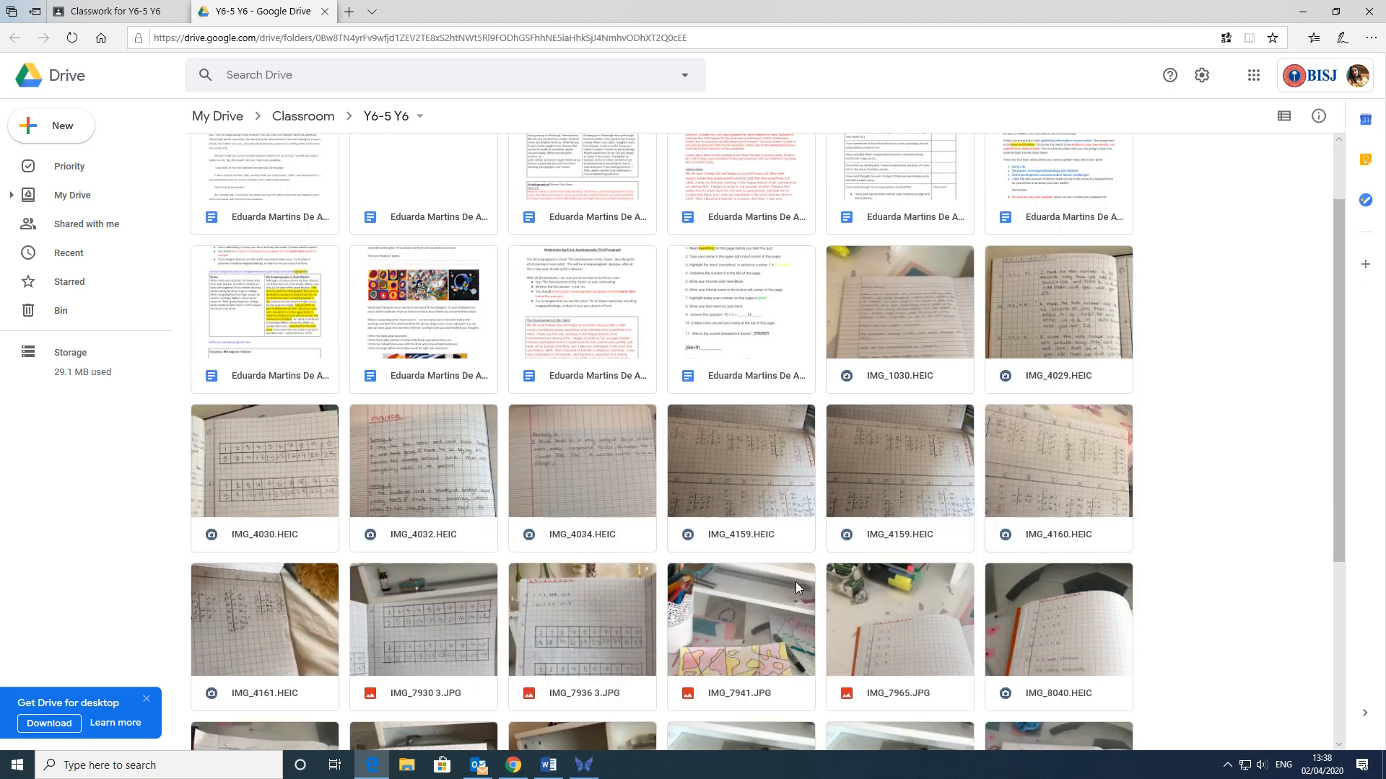